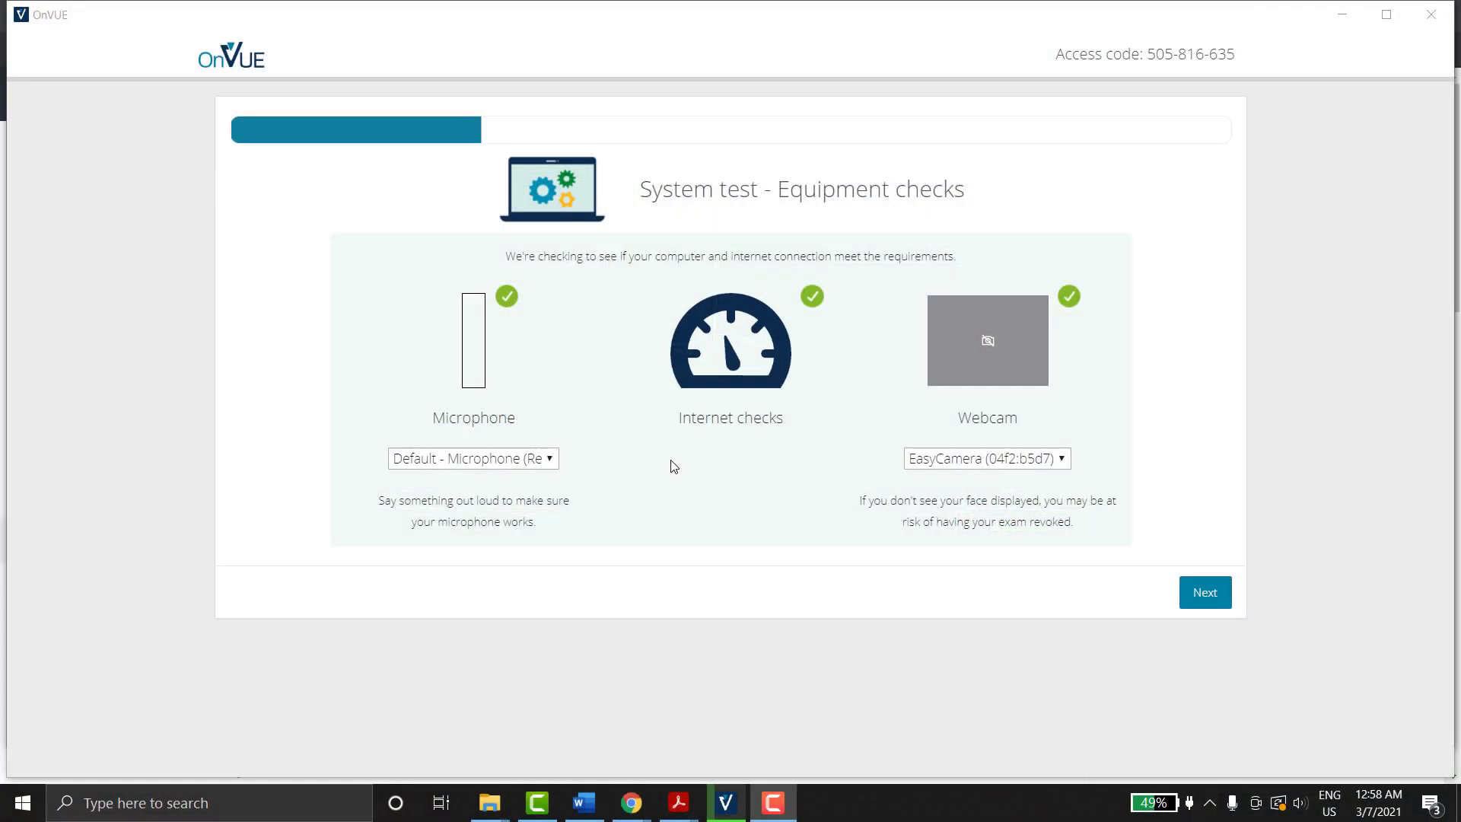
pyautogui.moveTo(659, 466)
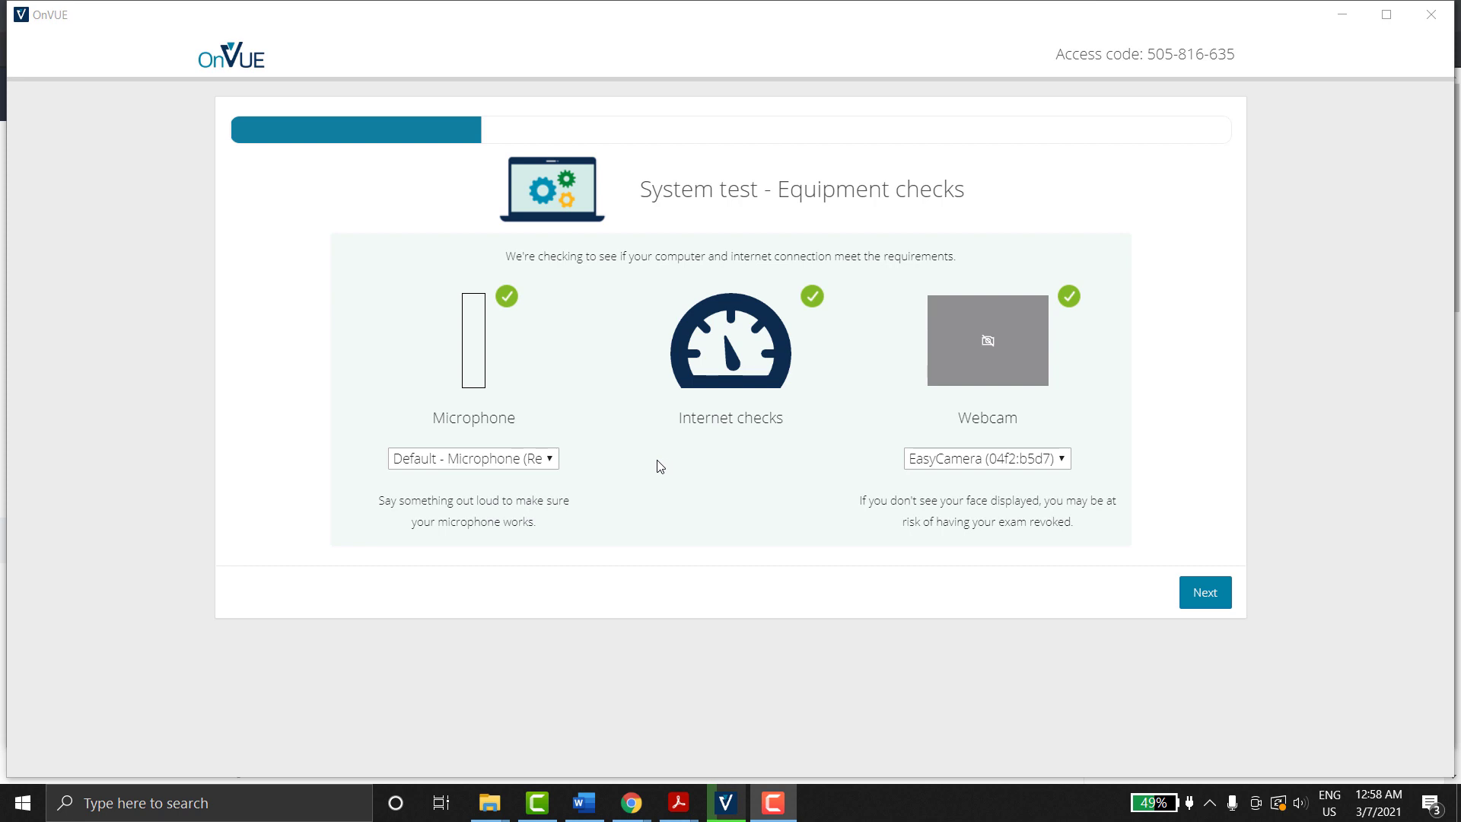
pyautogui.moveTo(1204, 592)
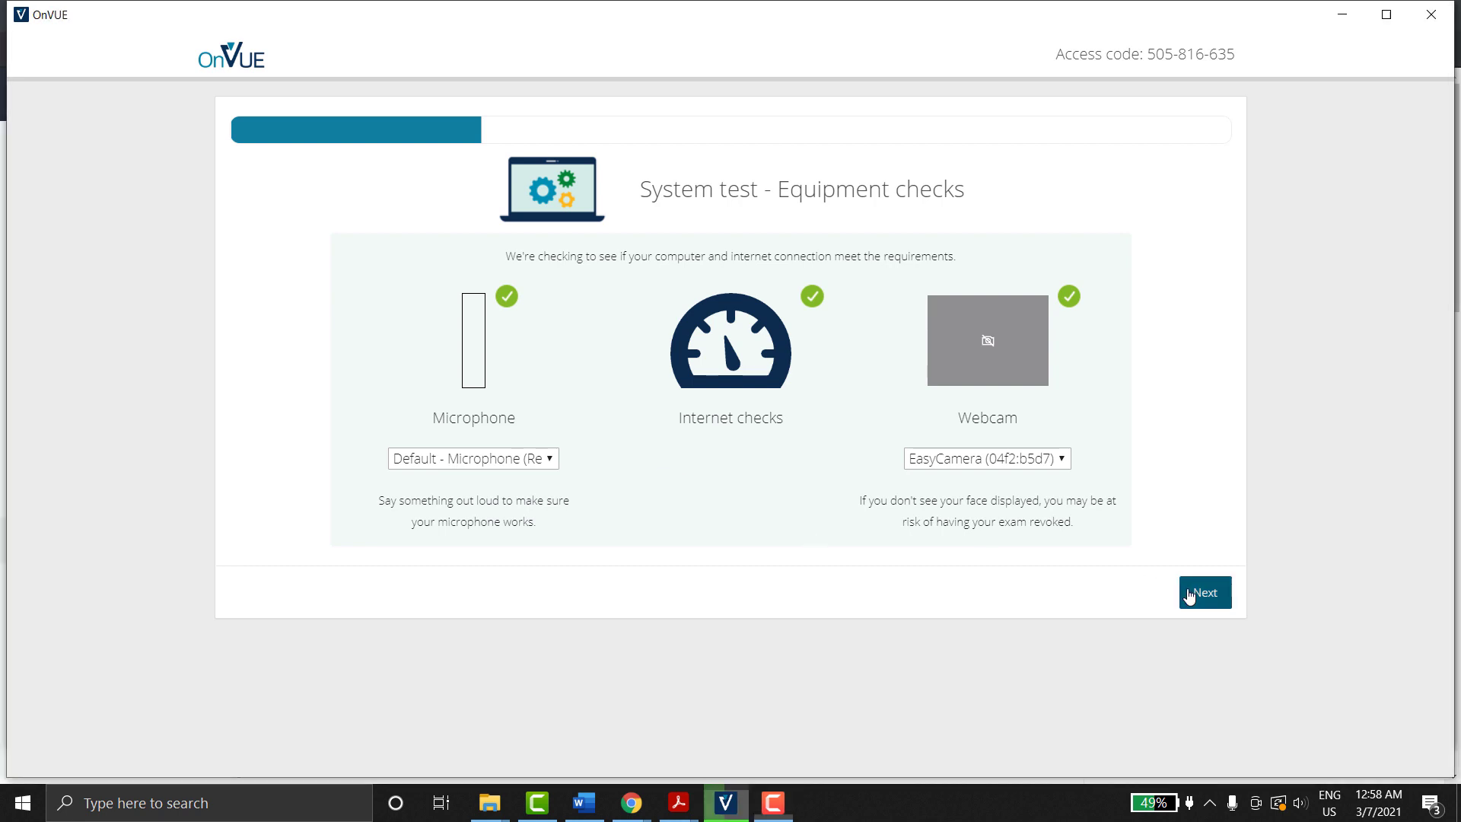
# Step: Advance through Equipment checks, close-applications and exam-ready pages, then launch the quick exam simulation
pyautogui.click(1204, 592)
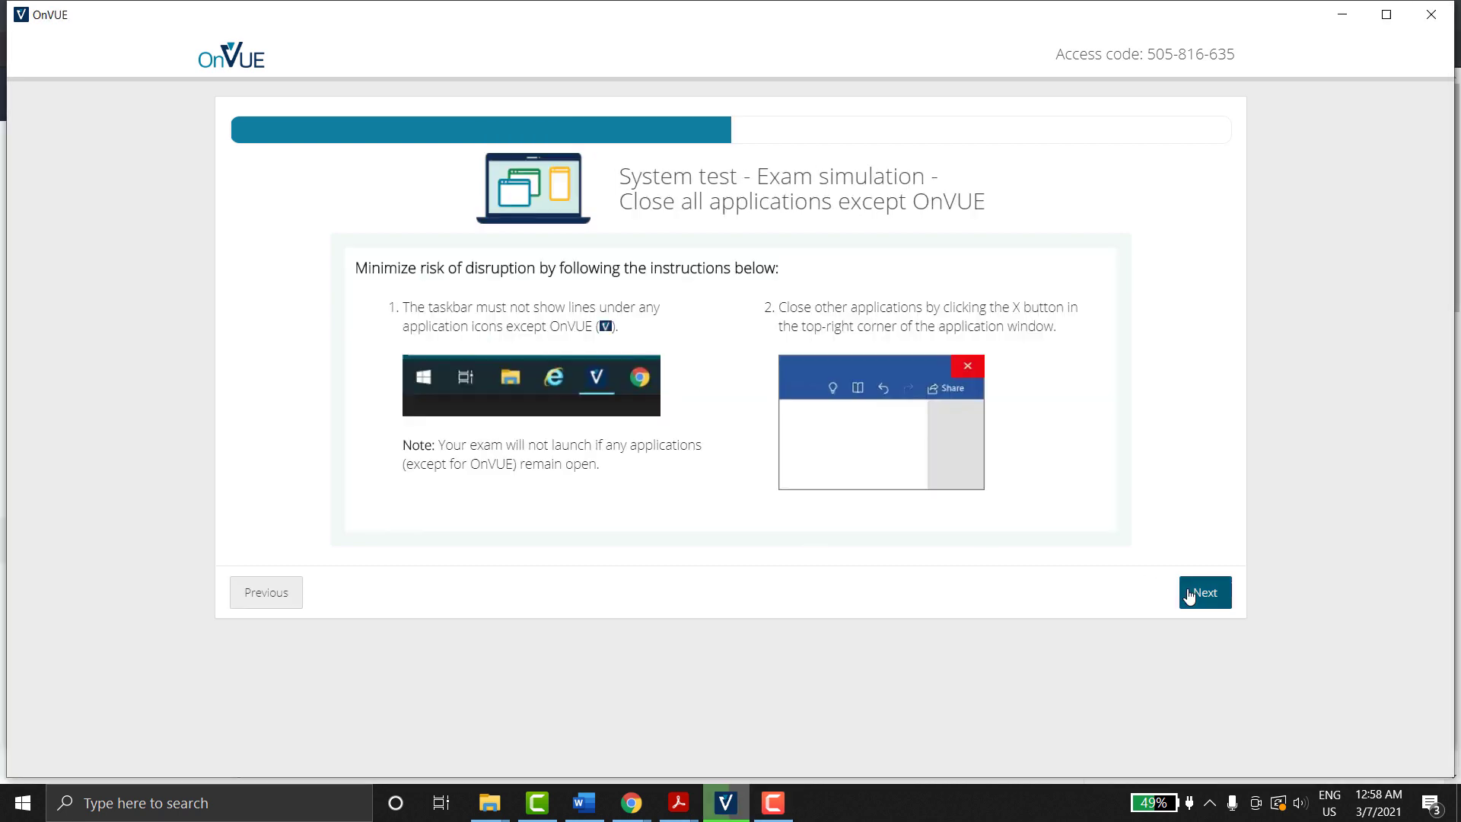
pyautogui.click(1202, 592)
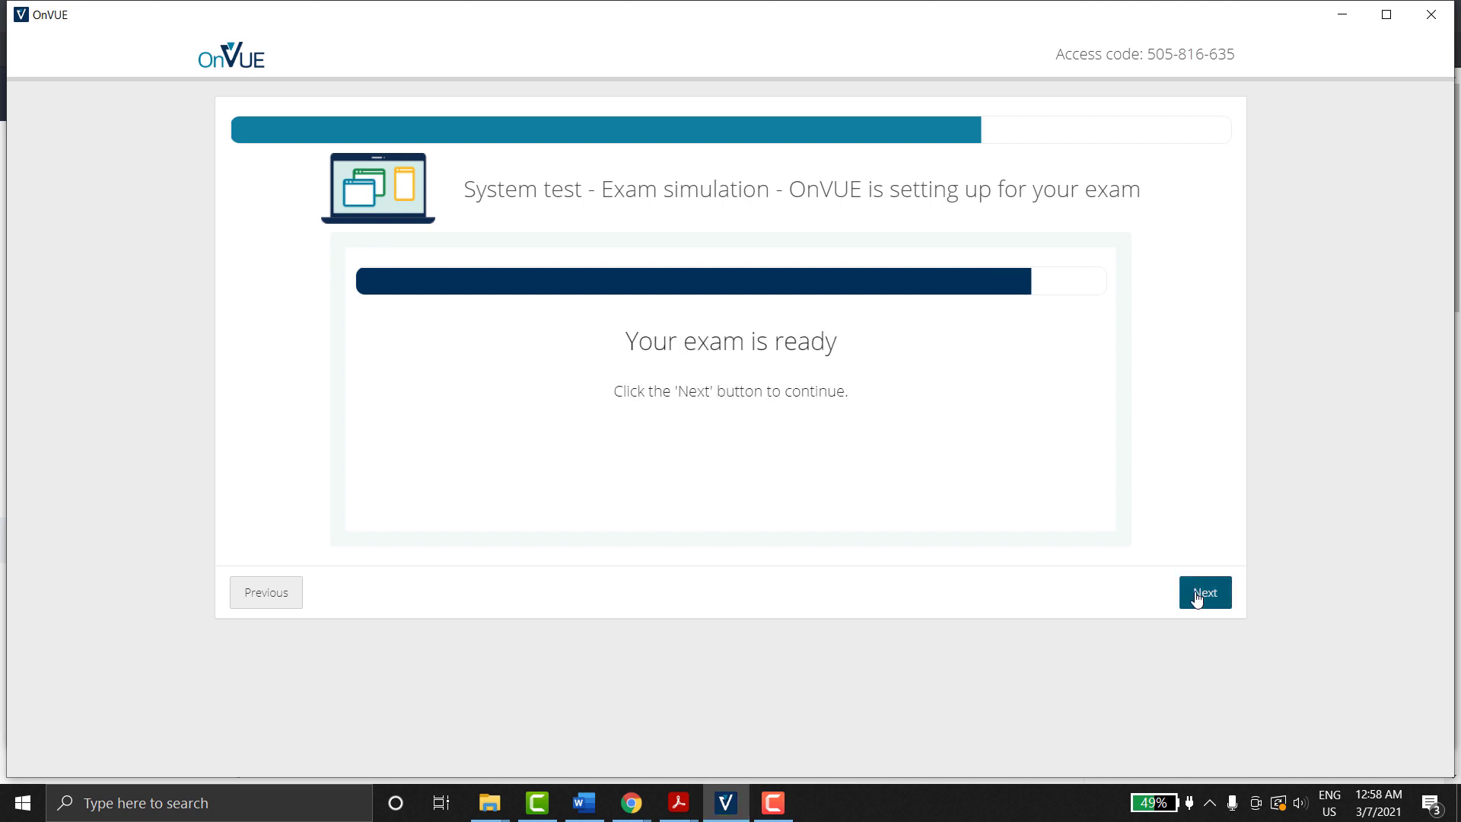
pyautogui.click(1204, 592)
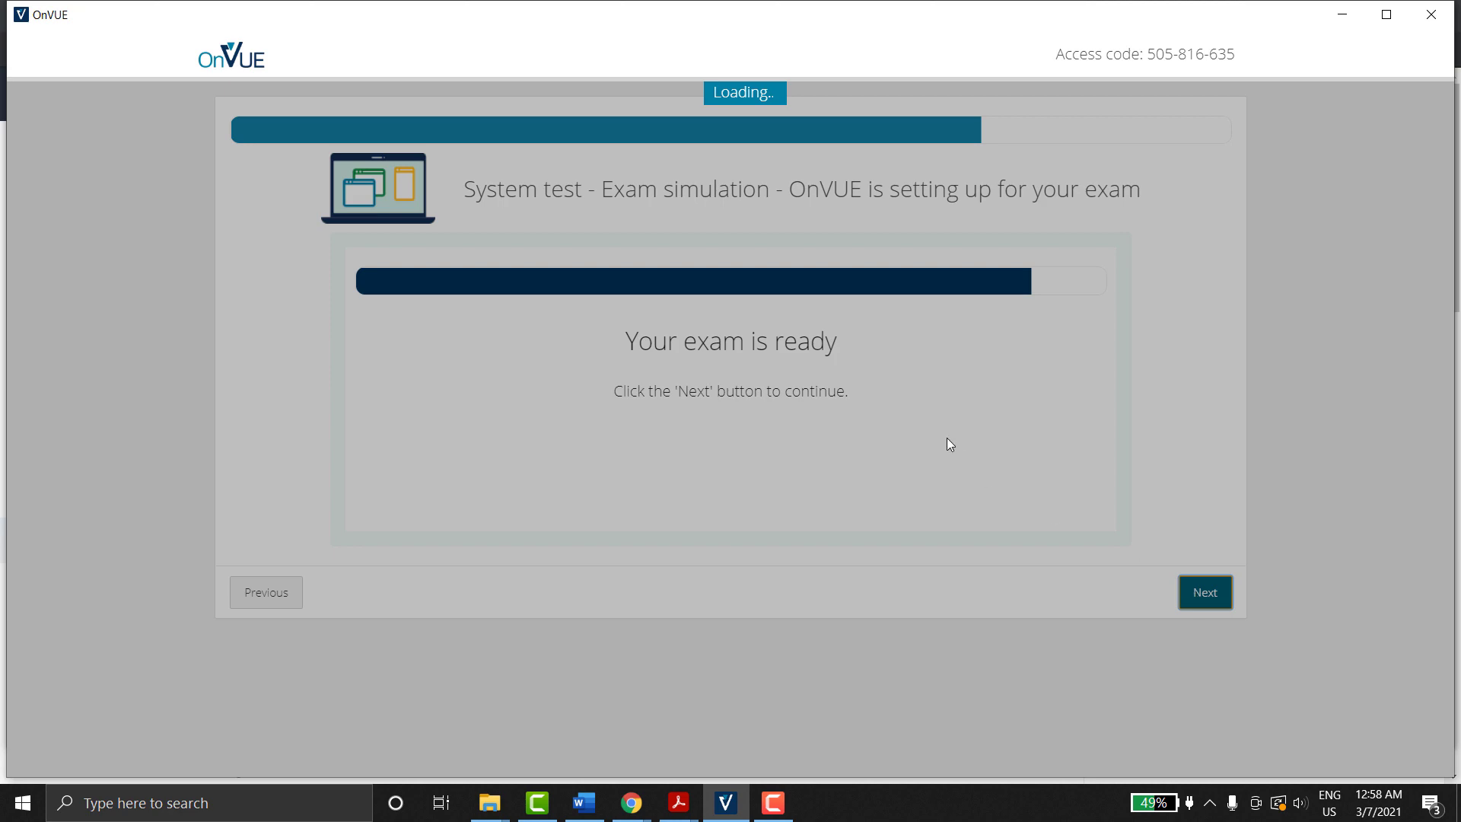
pyautogui.click(1204, 593)
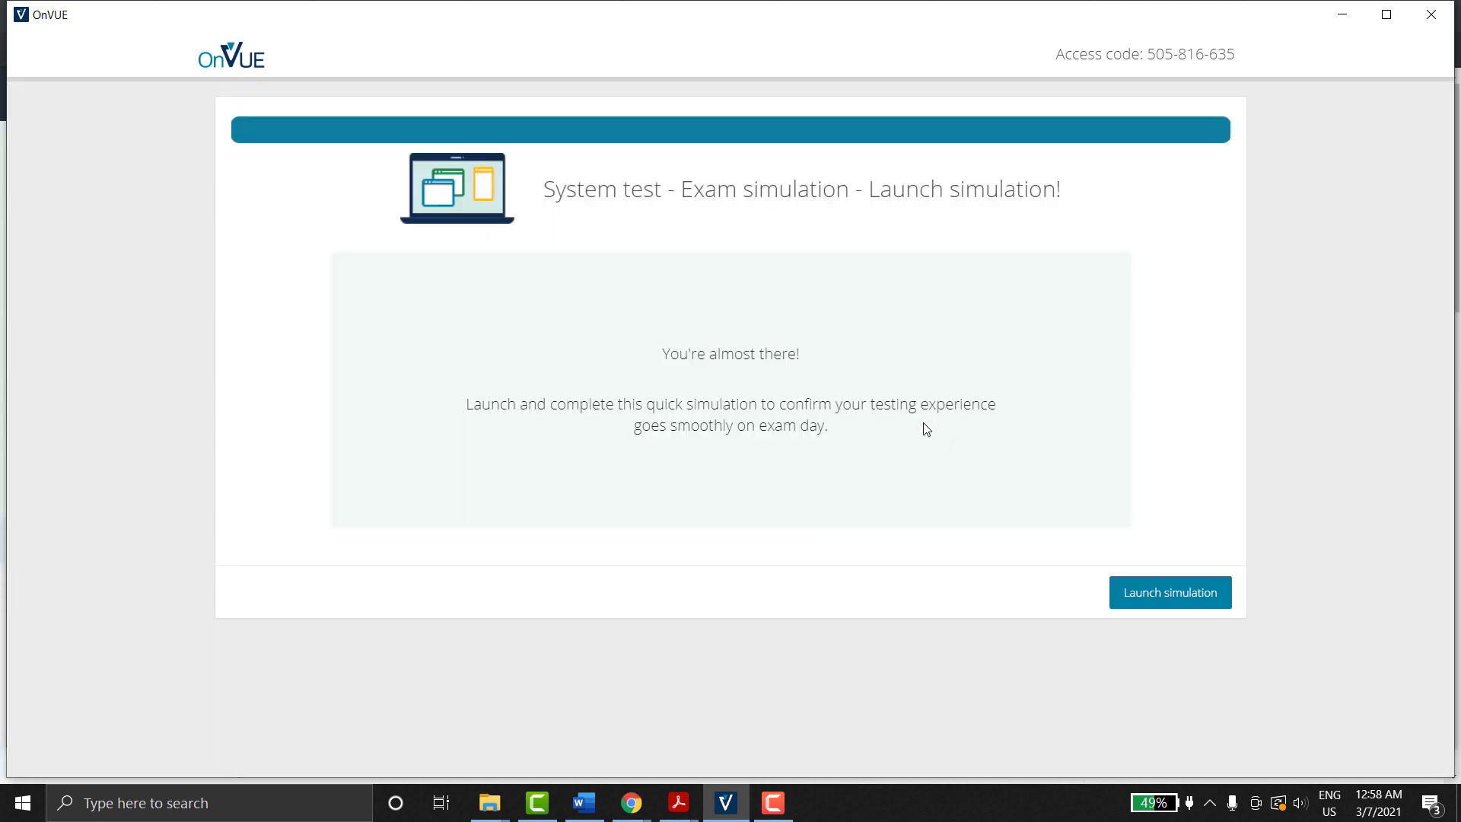
pyautogui.click(1169, 592)
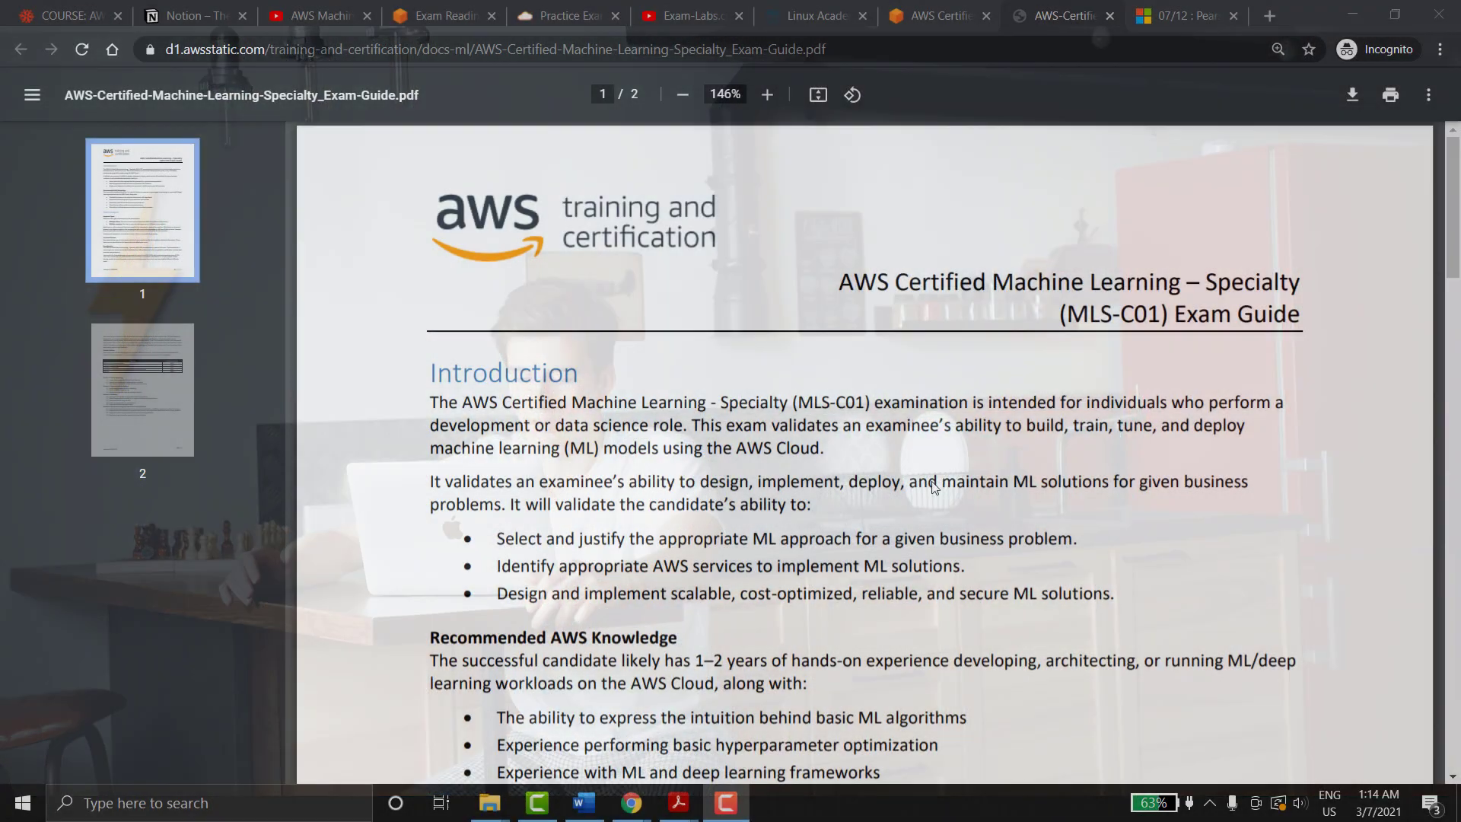
pyautogui.scroll(-3)
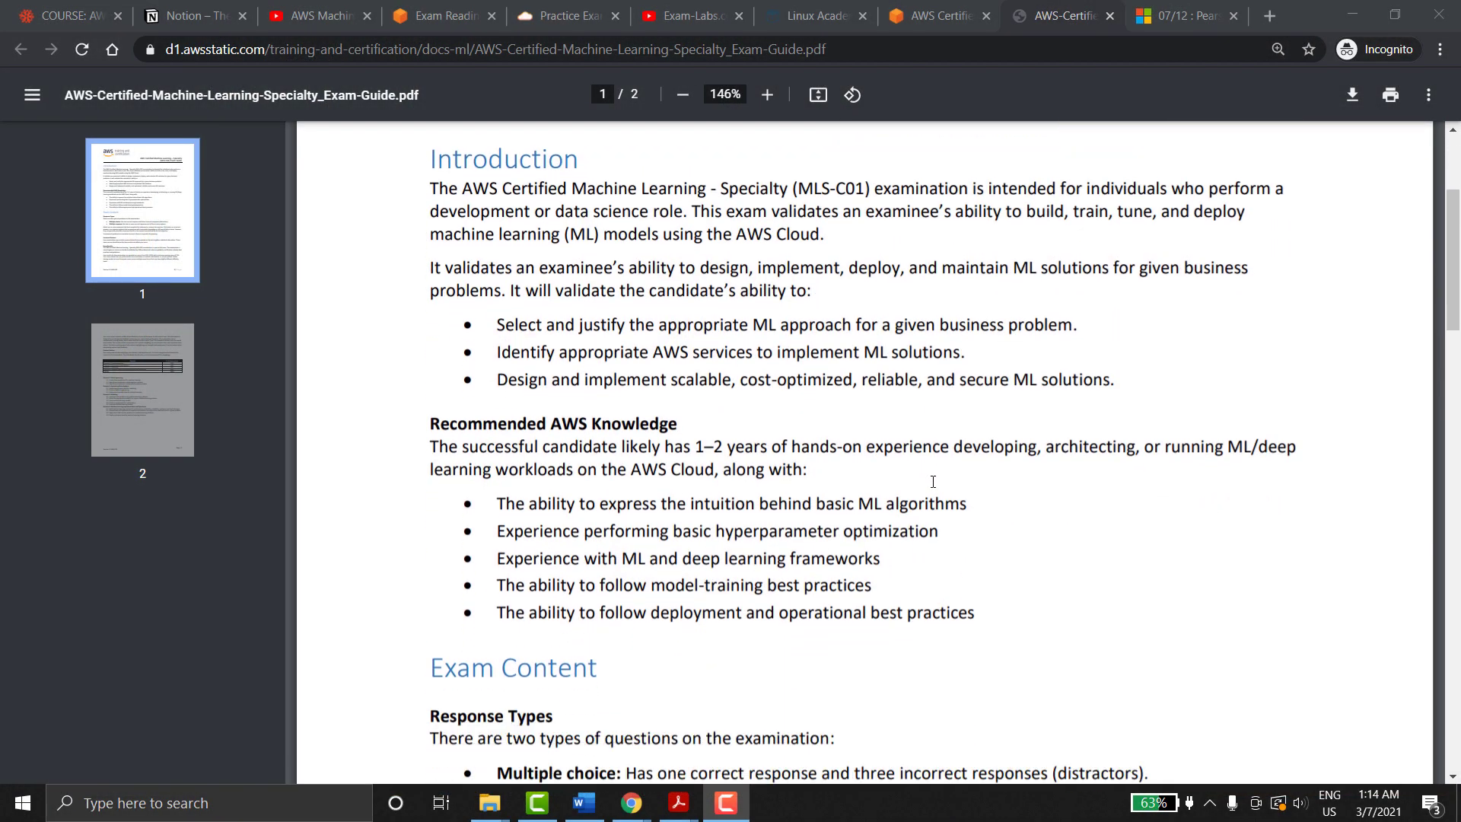
pyautogui.scroll(-3)
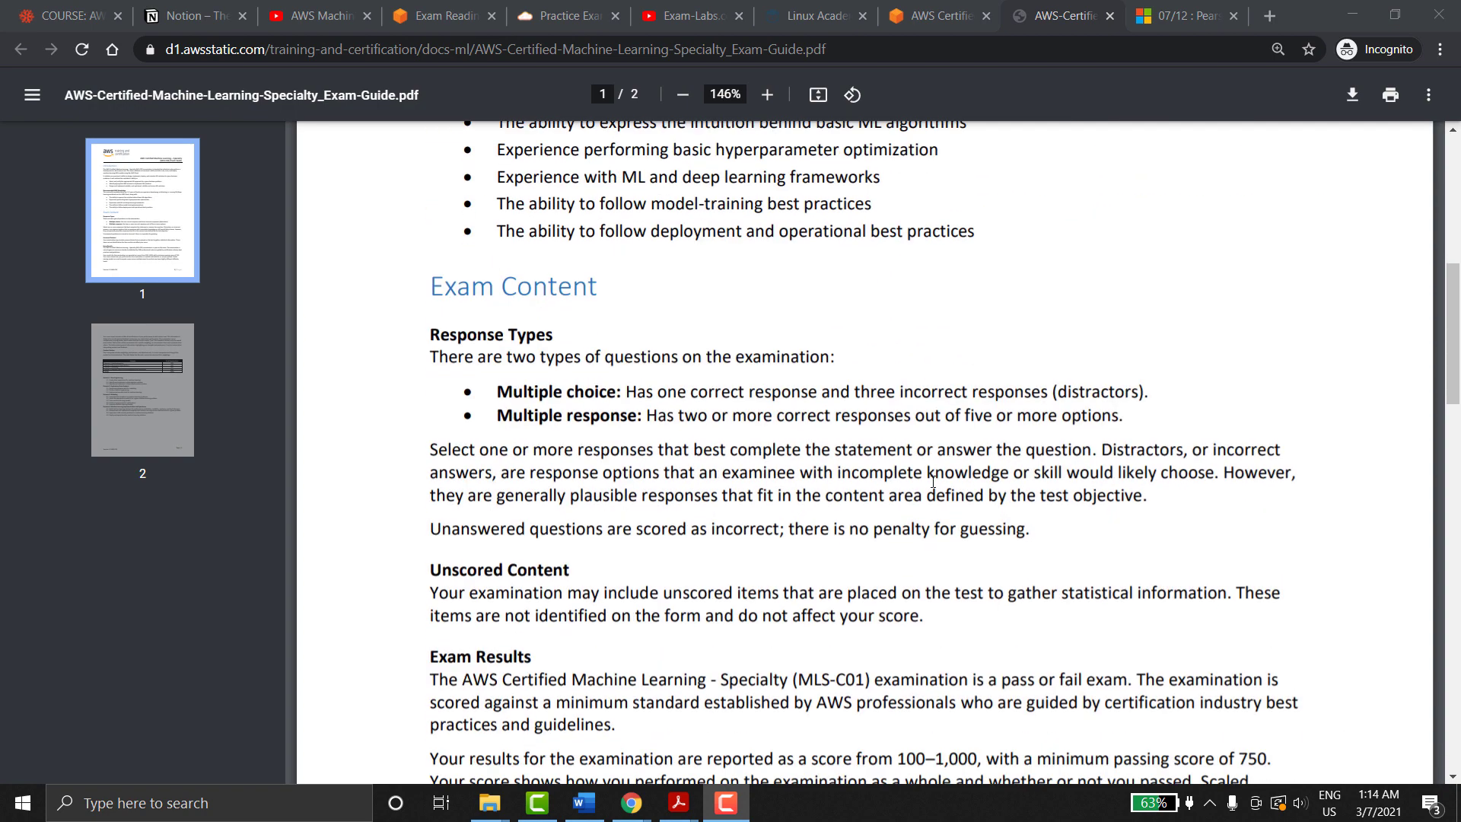
pyautogui.scroll(-3)
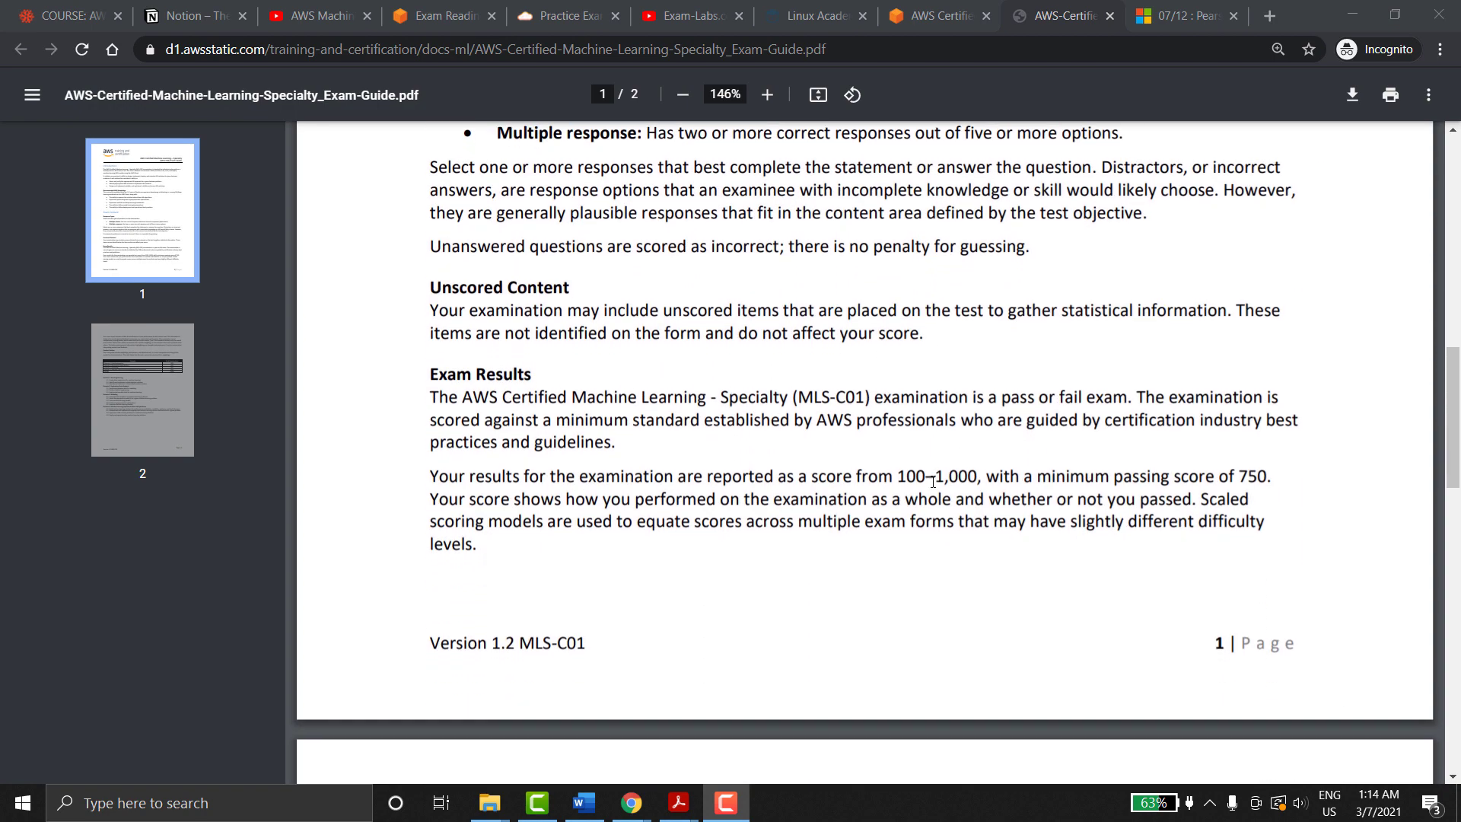
pyautogui.scroll(-3)
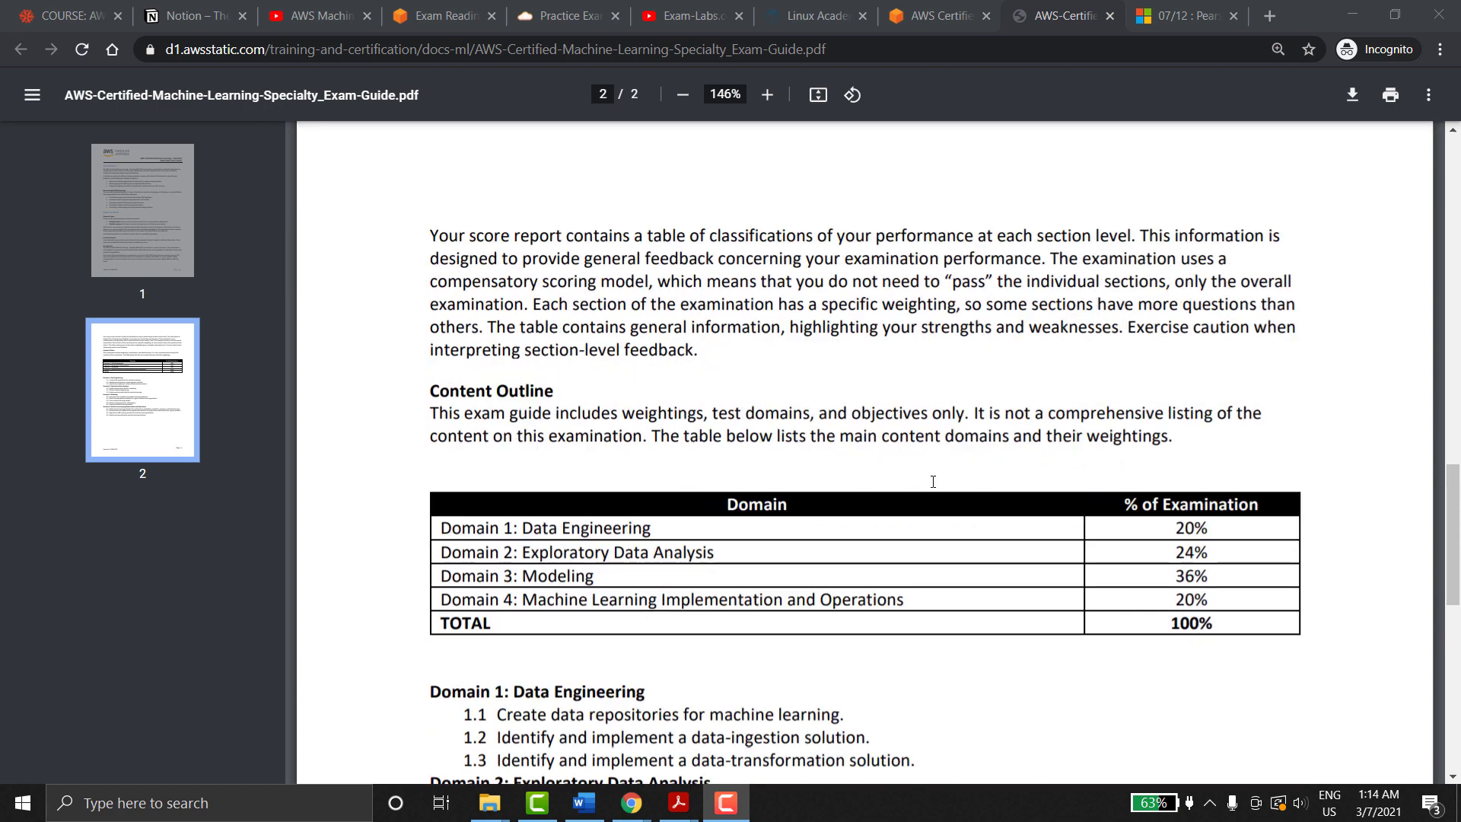
pyautogui.scroll(-3)
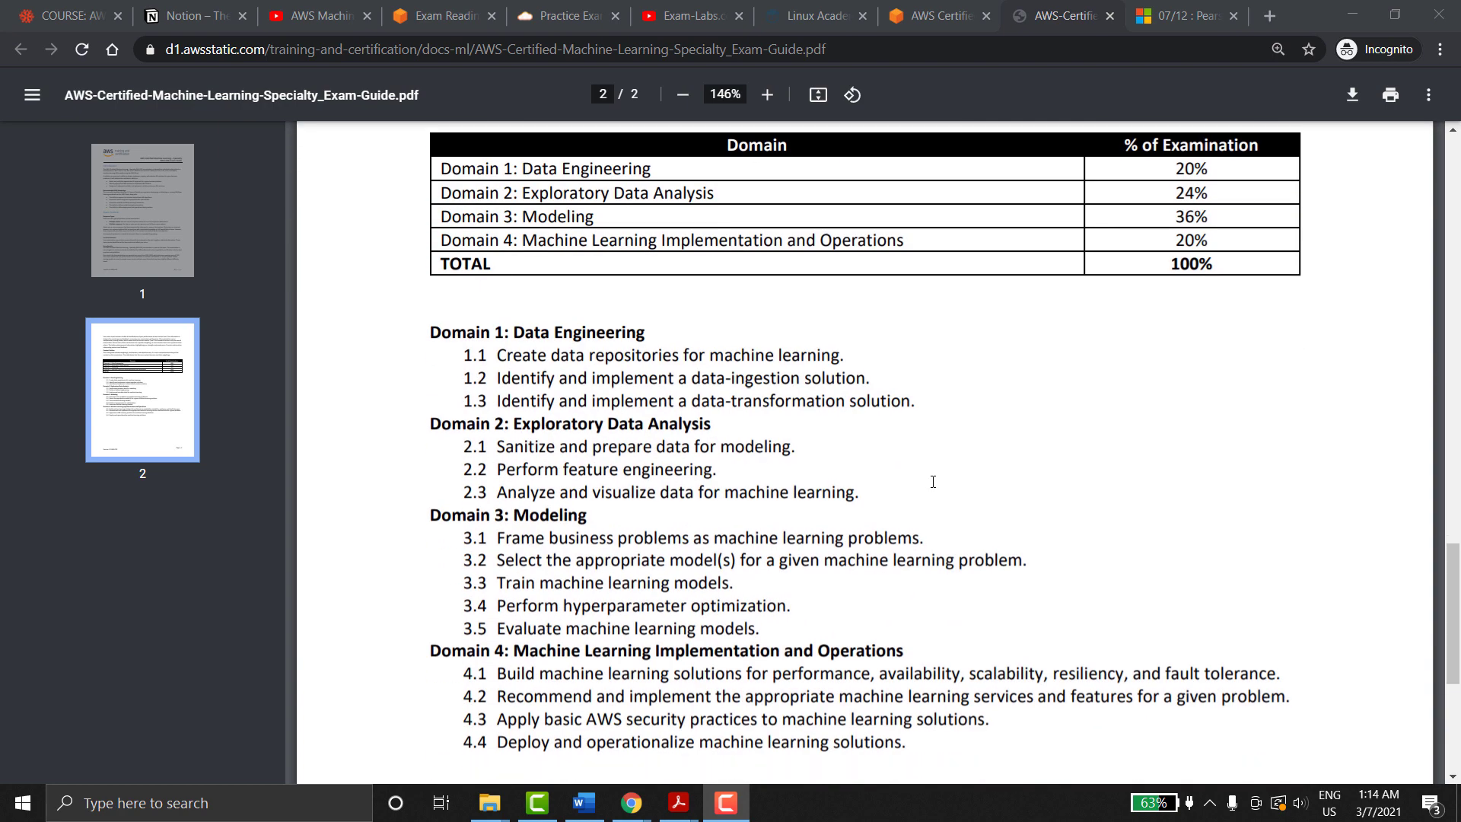
pyautogui.scroll(-3)
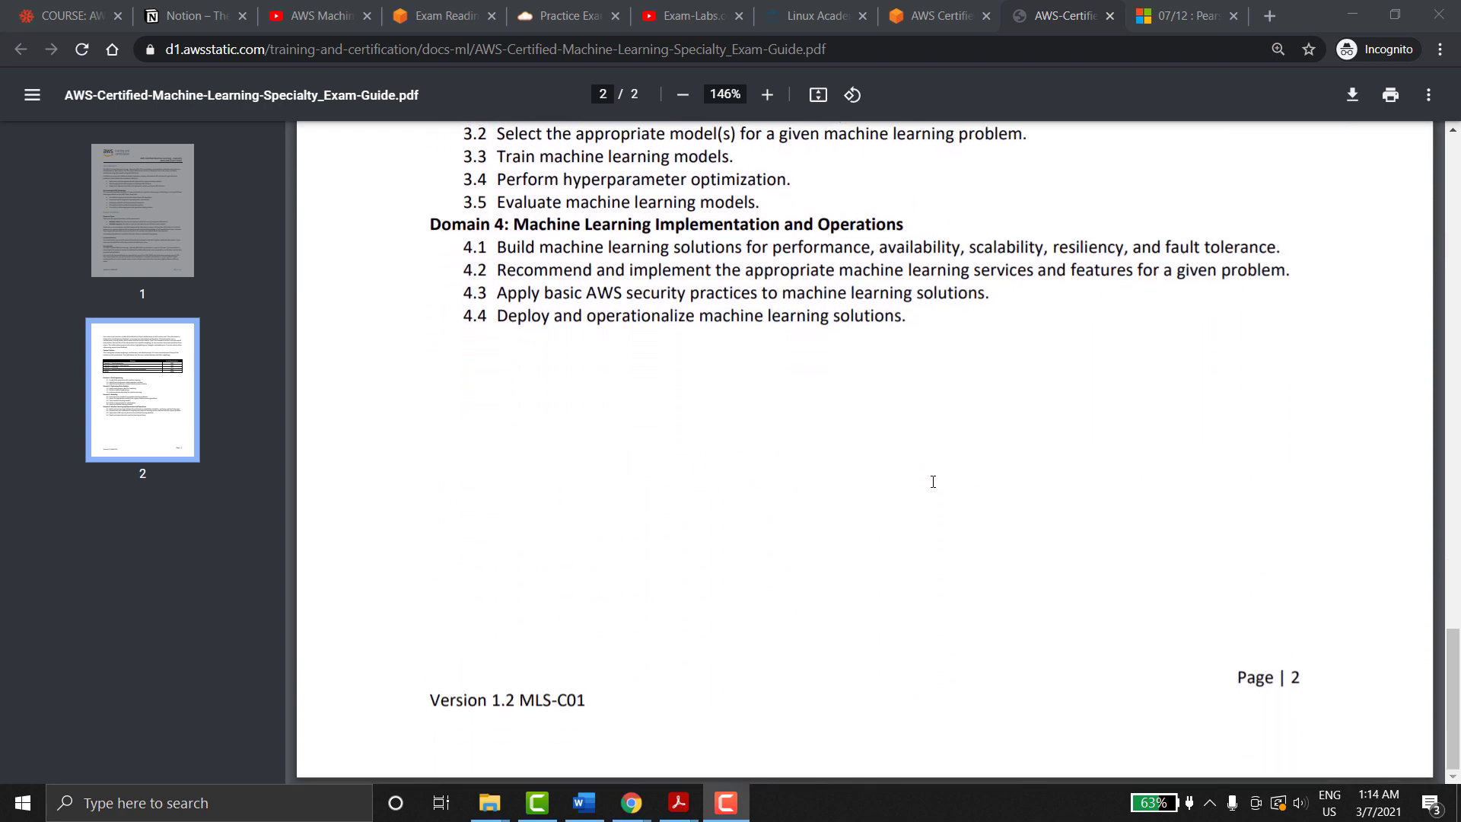
pyautogui.scroll(3)
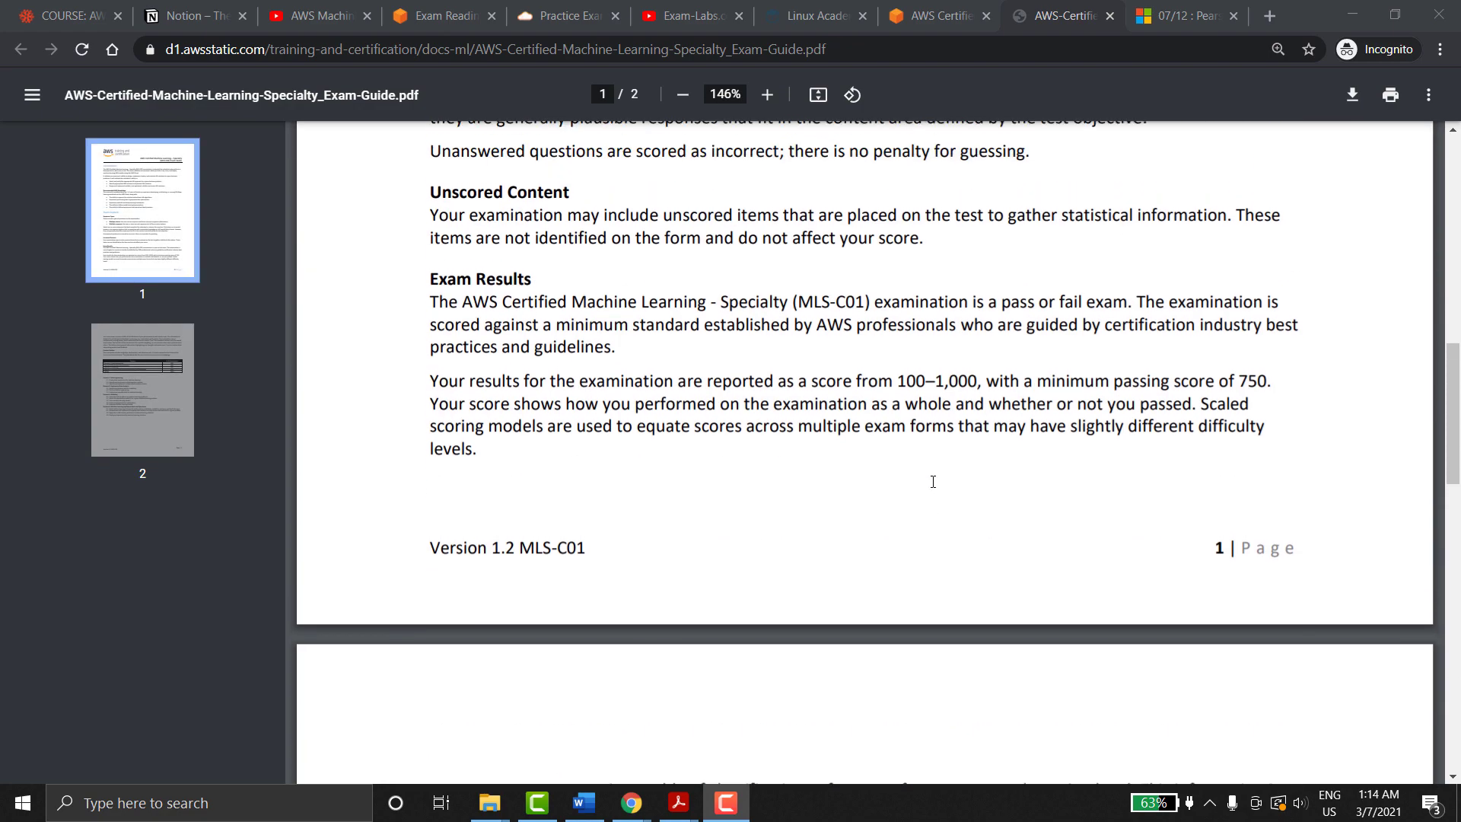
pyautogui.scroll(3)
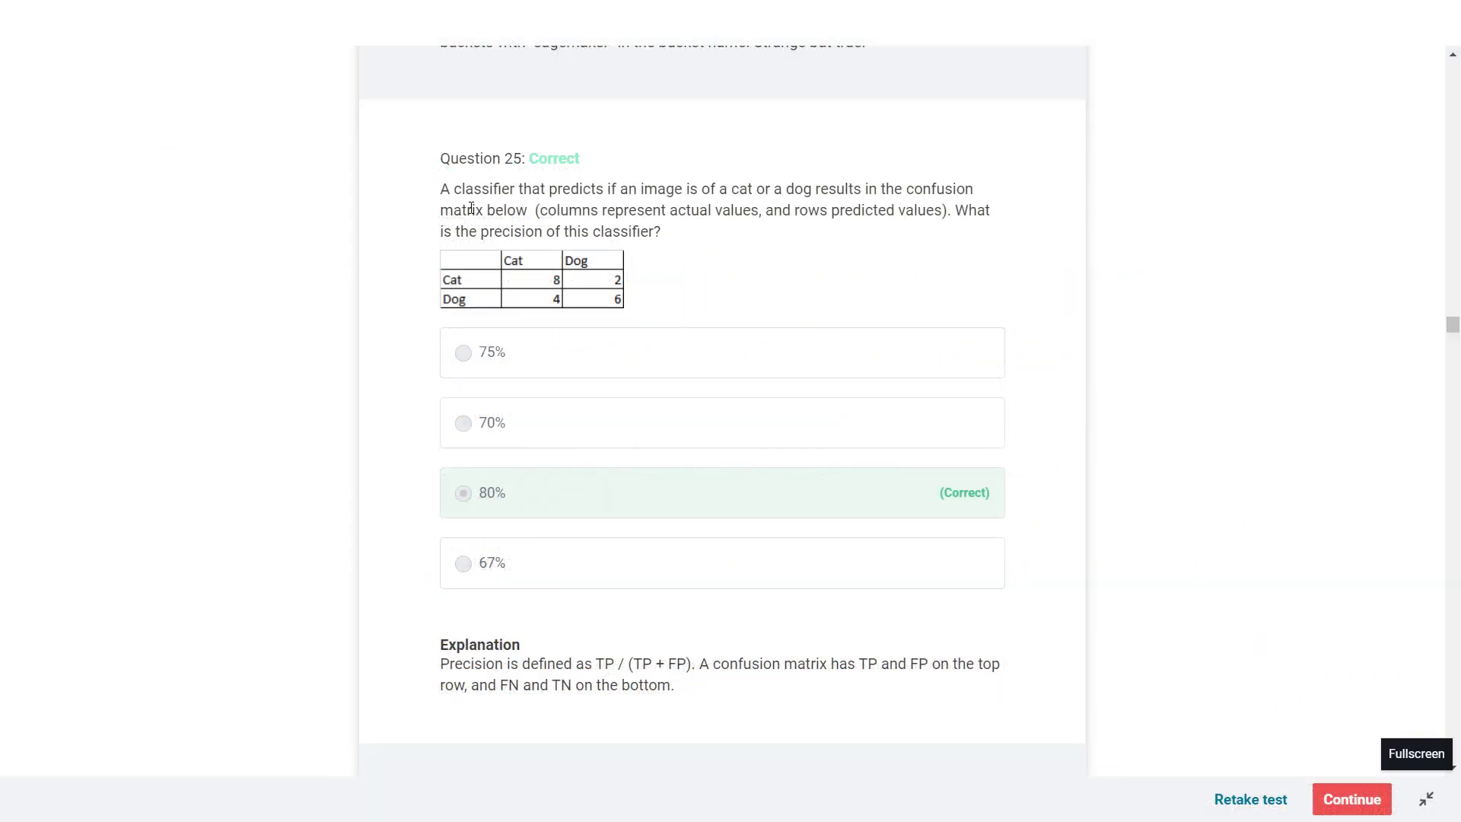
pyautogui.moveTo(439, 189); pyautogui.dragTo(605, 189)
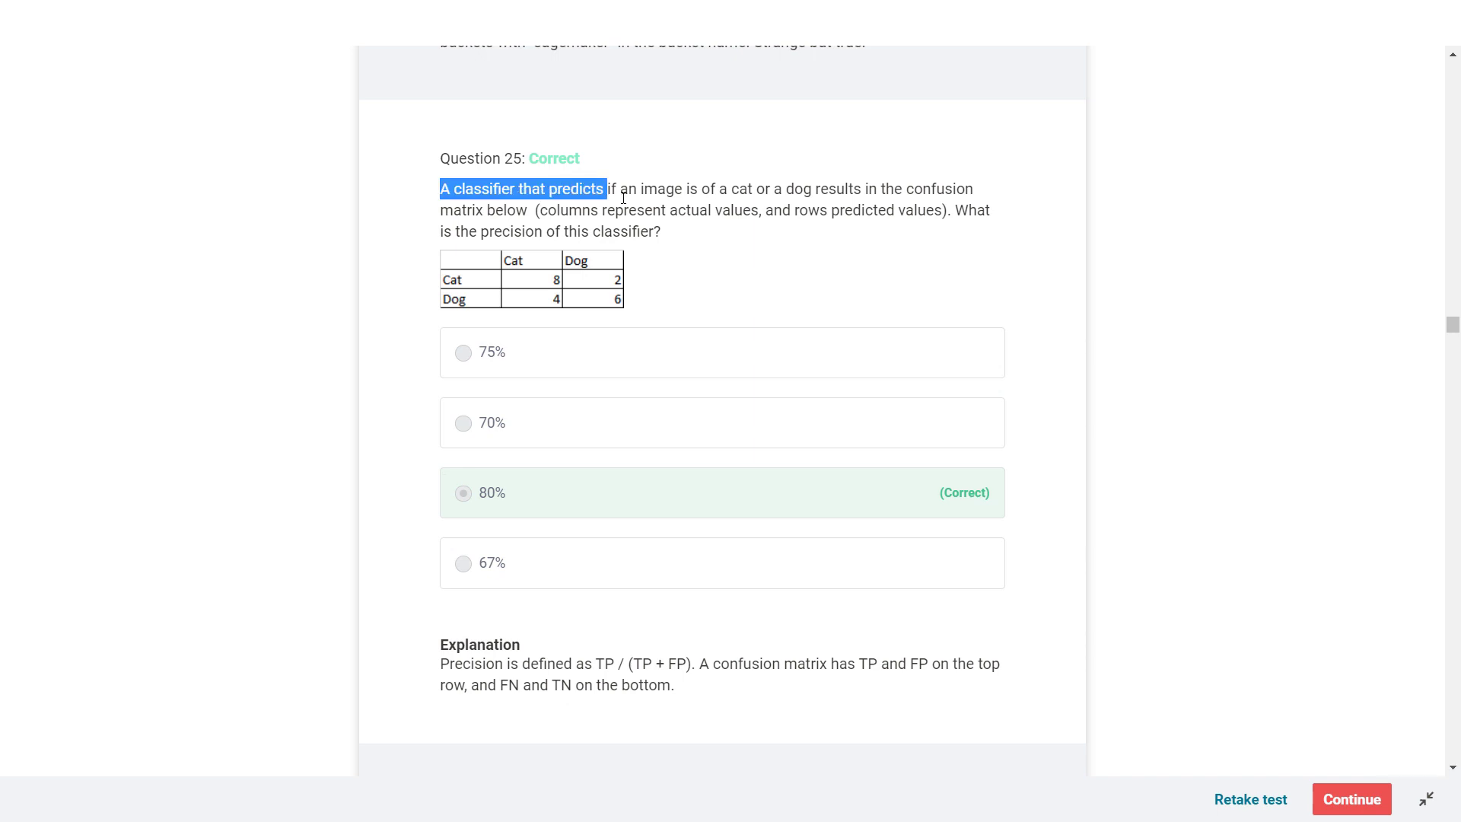
pyautogui.moveTo(518, 271)
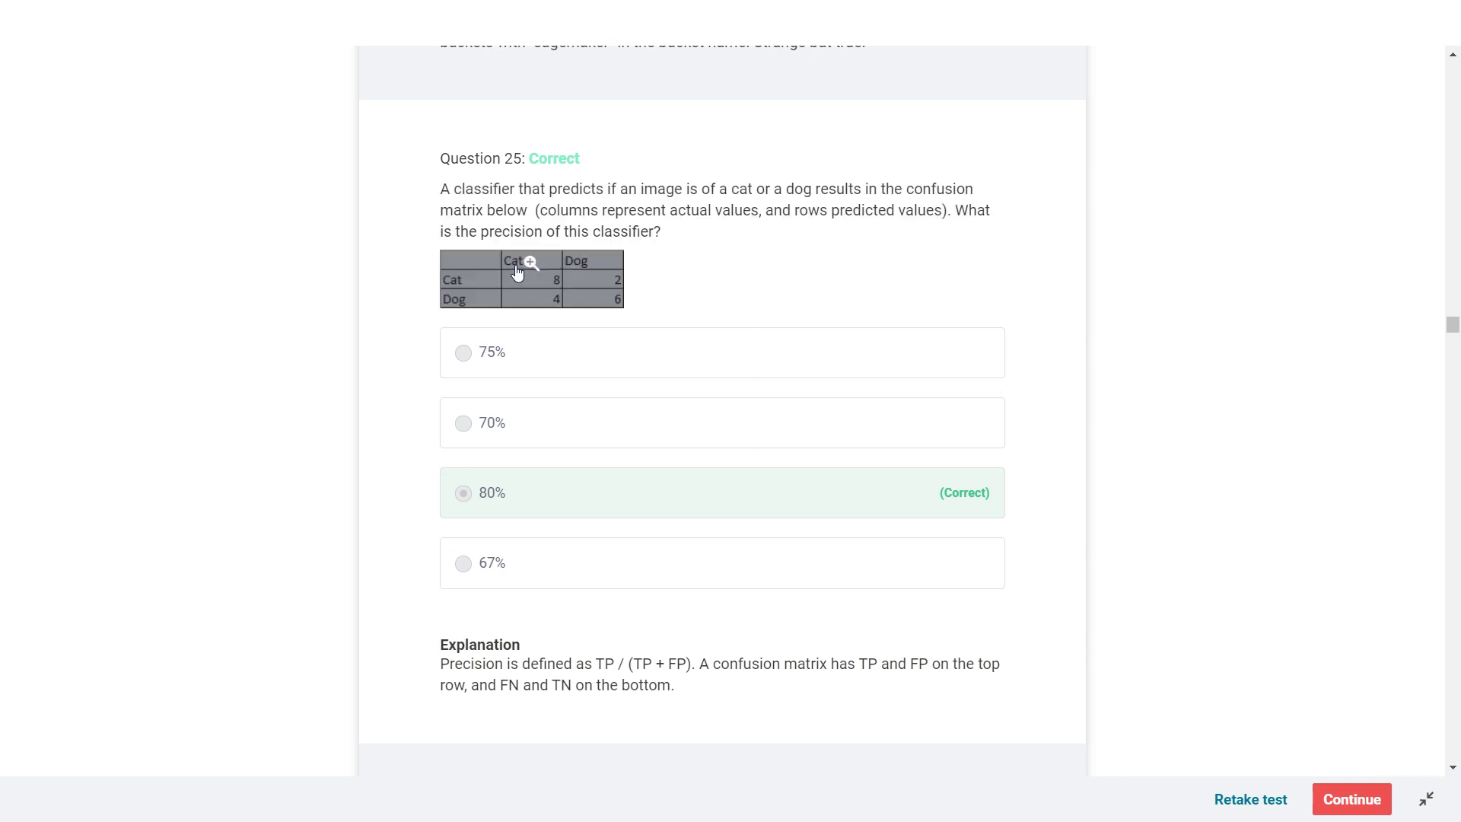
pyautogui.moveTo(461, 596)
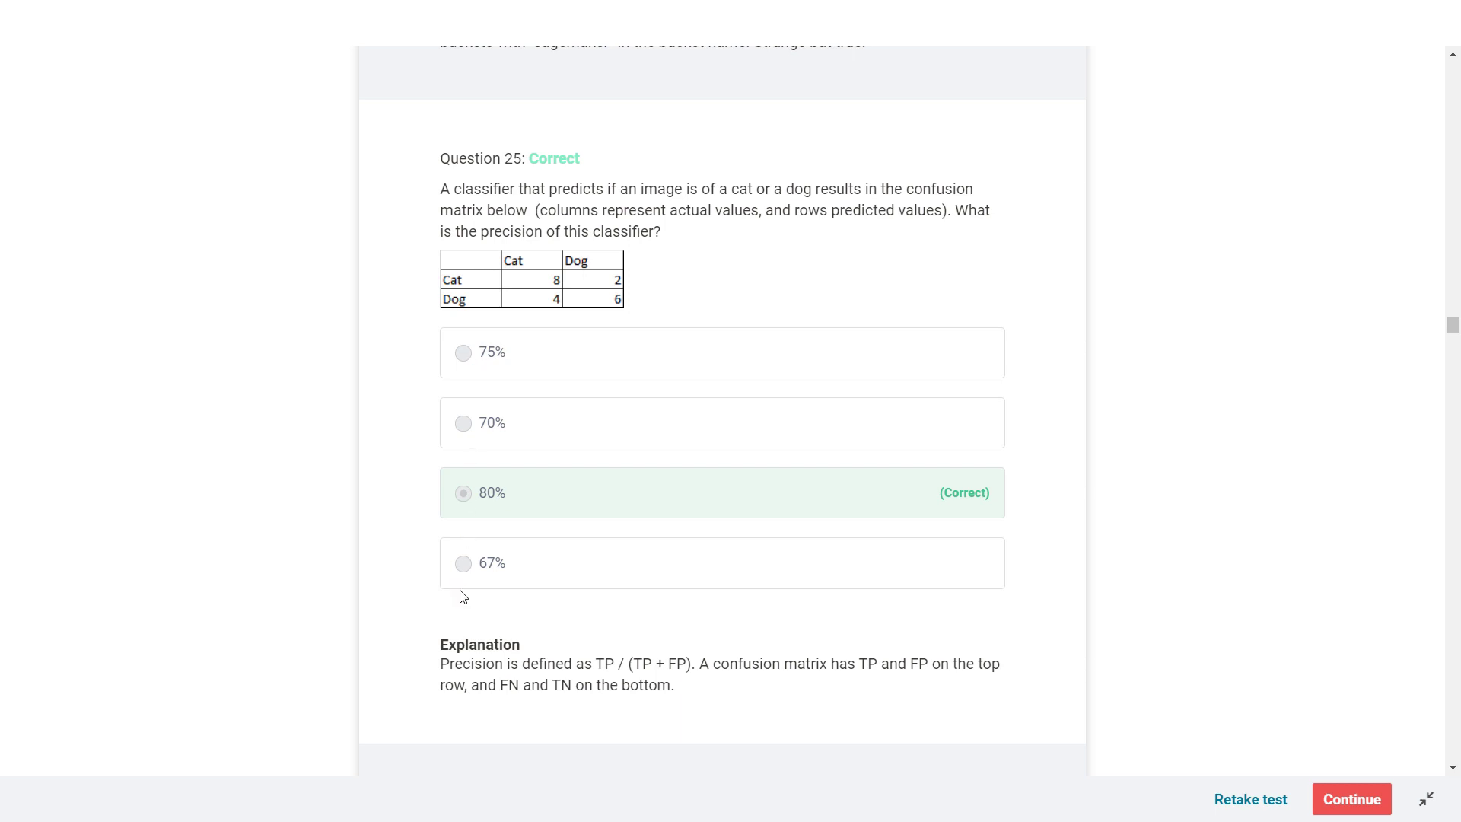
pyautogui.doubleClick(480, 644)
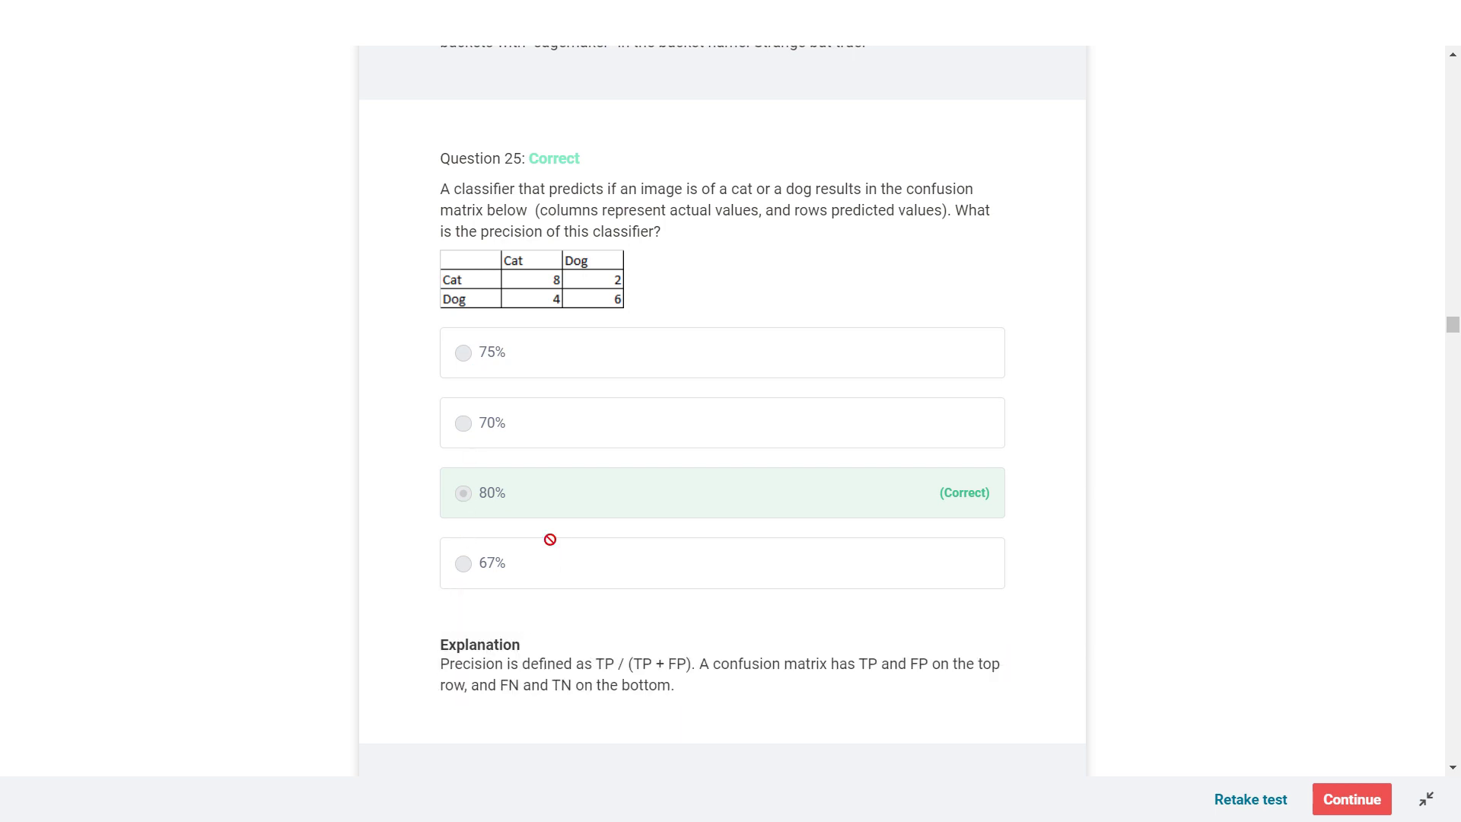
pyautogui.scroll(-3)
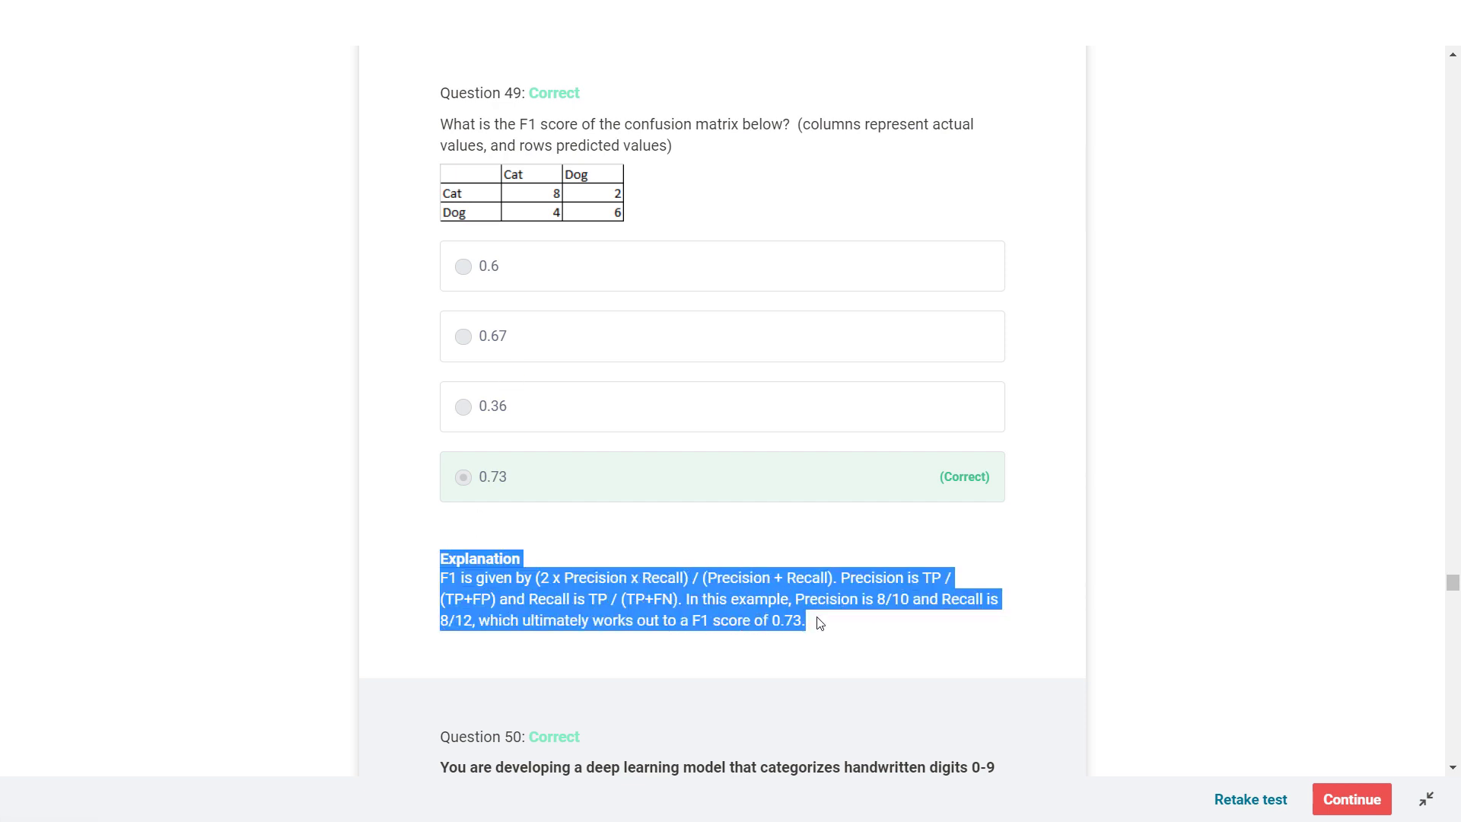
pyautogui.click(1119, 430)
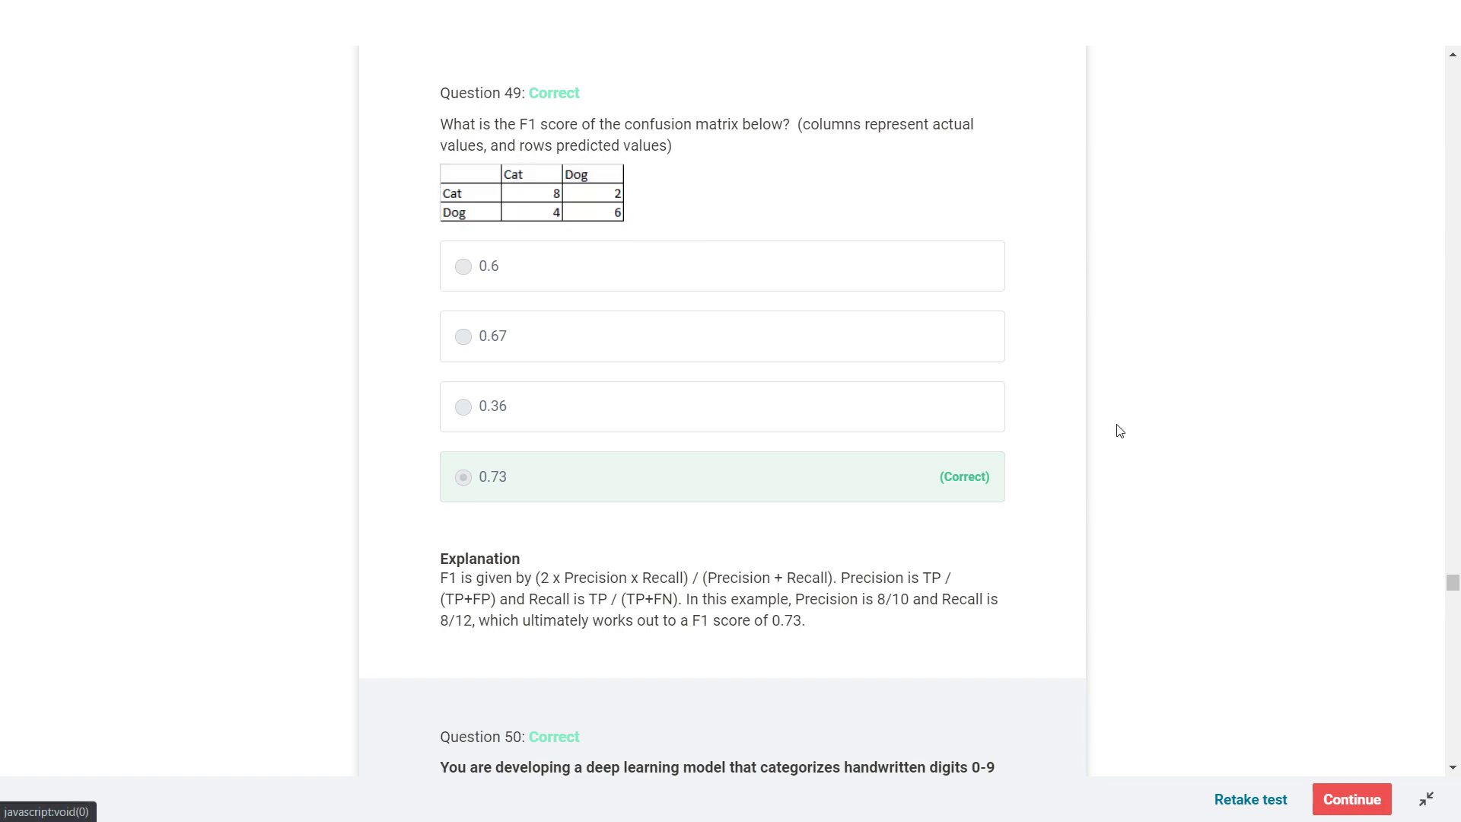
pyautogui.click(583, 802)
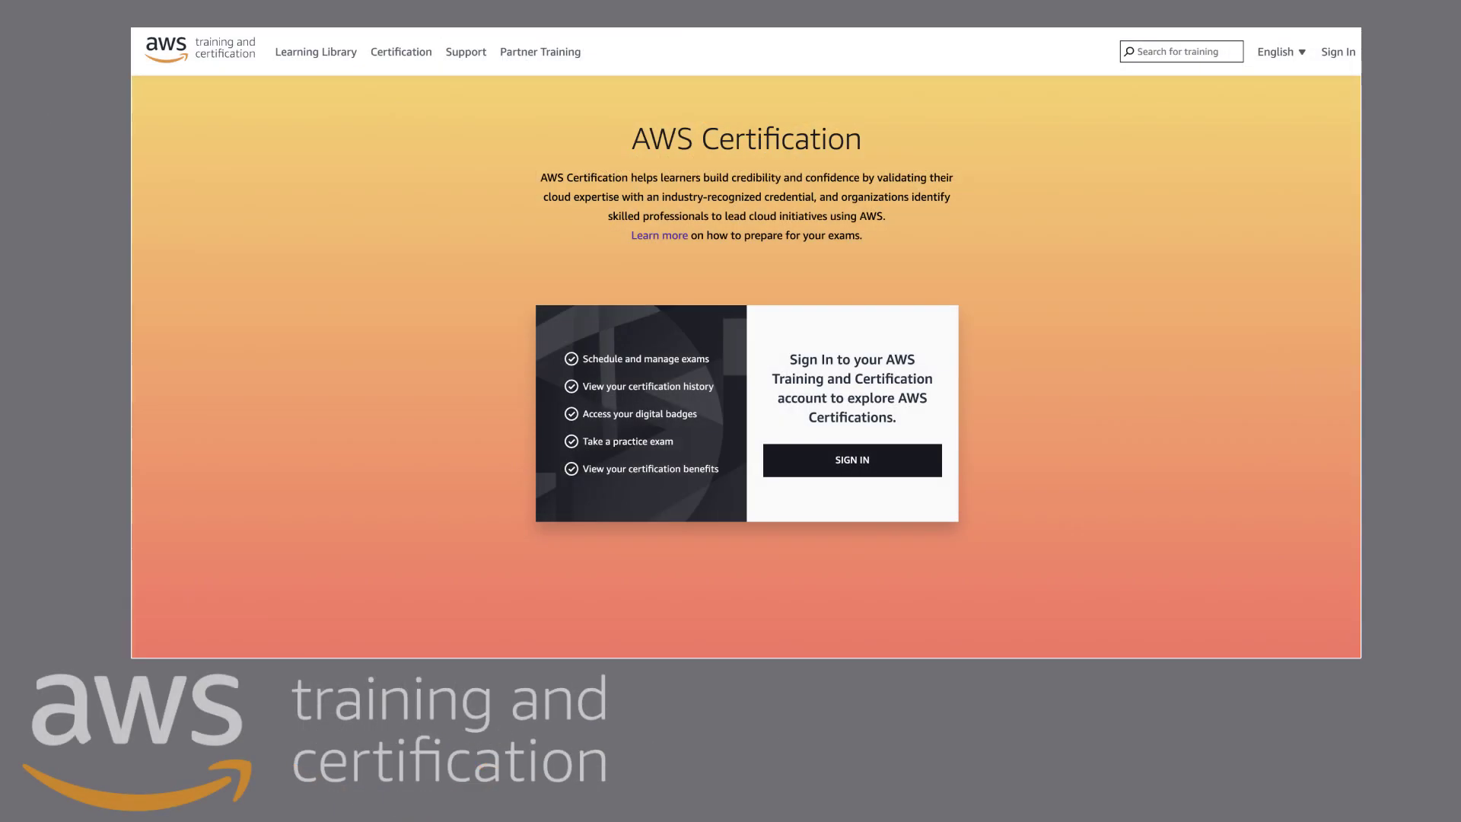
# Step: Sign in to AWS Training and Certification and enter the certification account portal
pyautogui.click(851, 460)
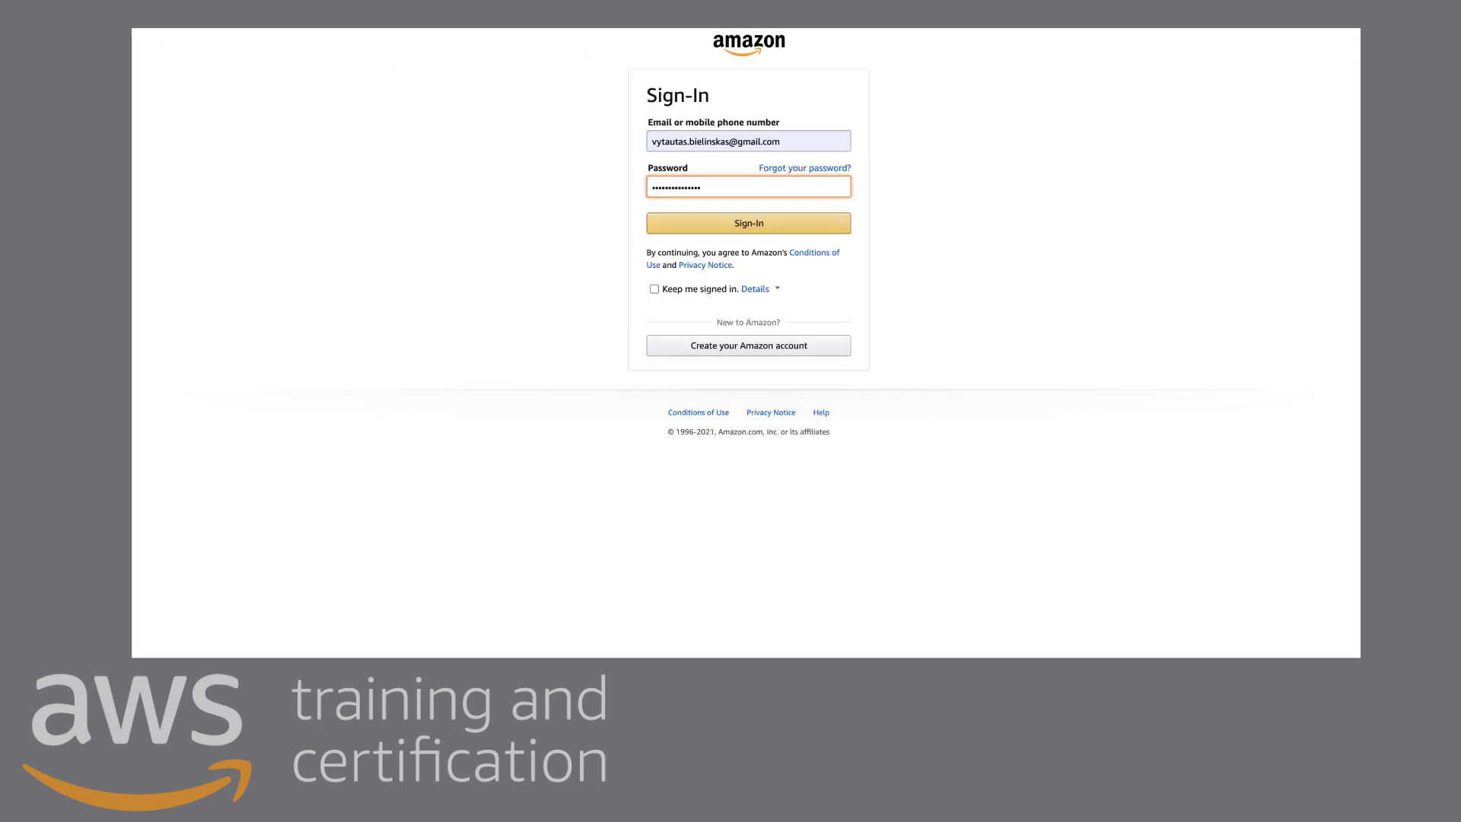
pyautogui.click(747, 222)
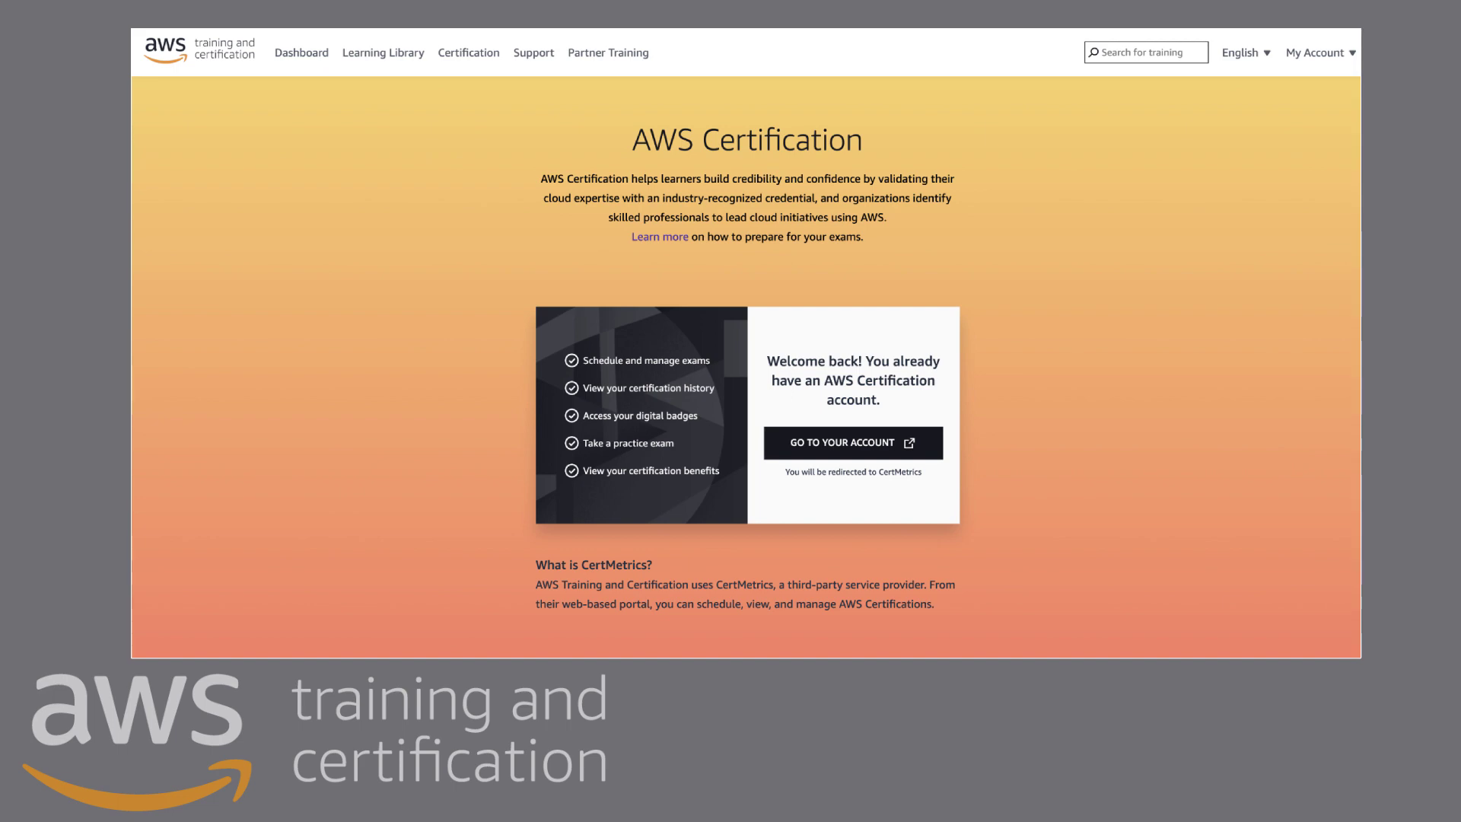
pyautogui.click(851, 442)
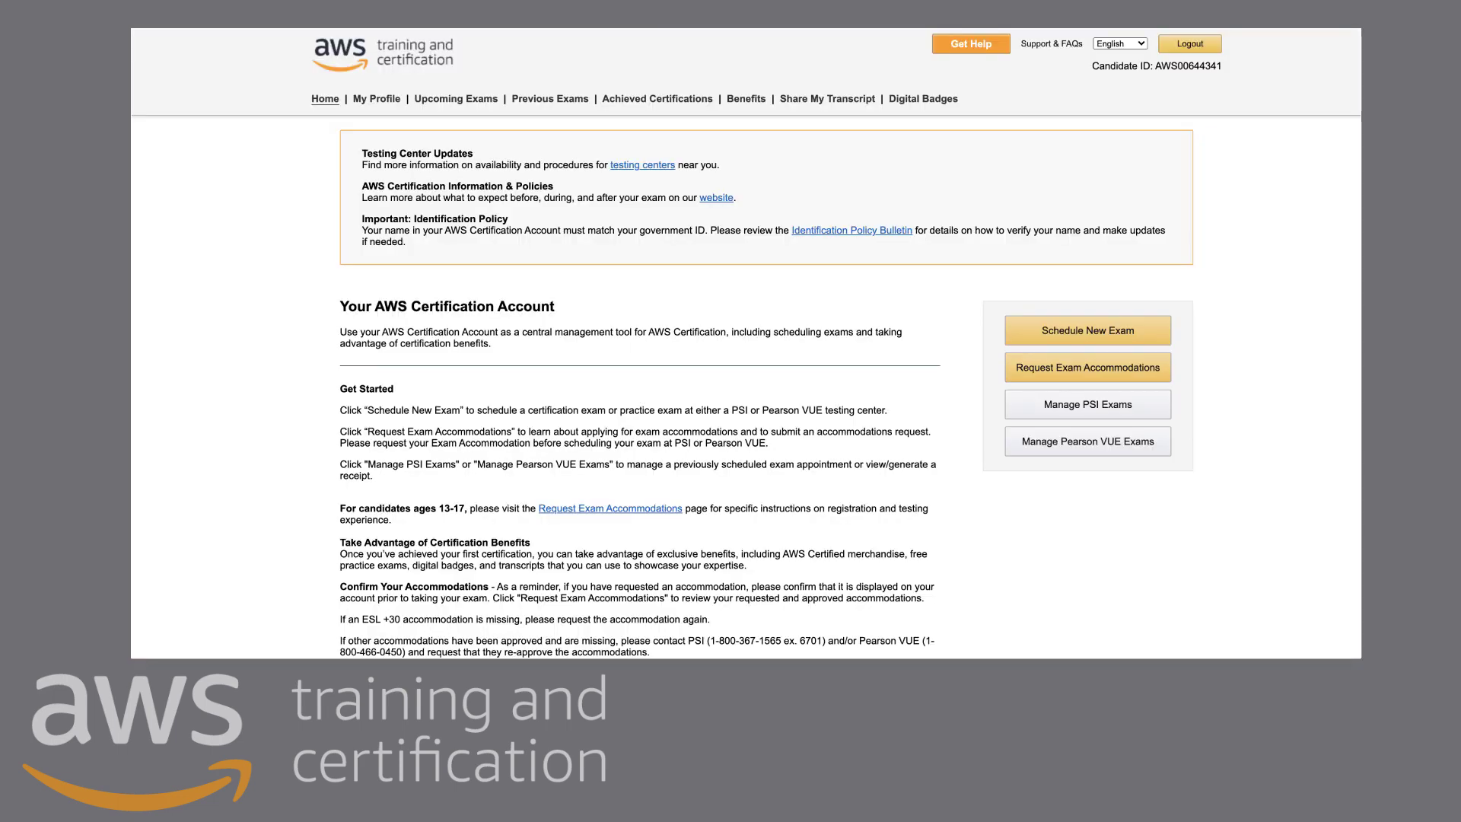
# Step: View the Machine Learning – Specialty PDF certificate under Achieved Certifications, then its certification details
pyautogui.click(659, 100)
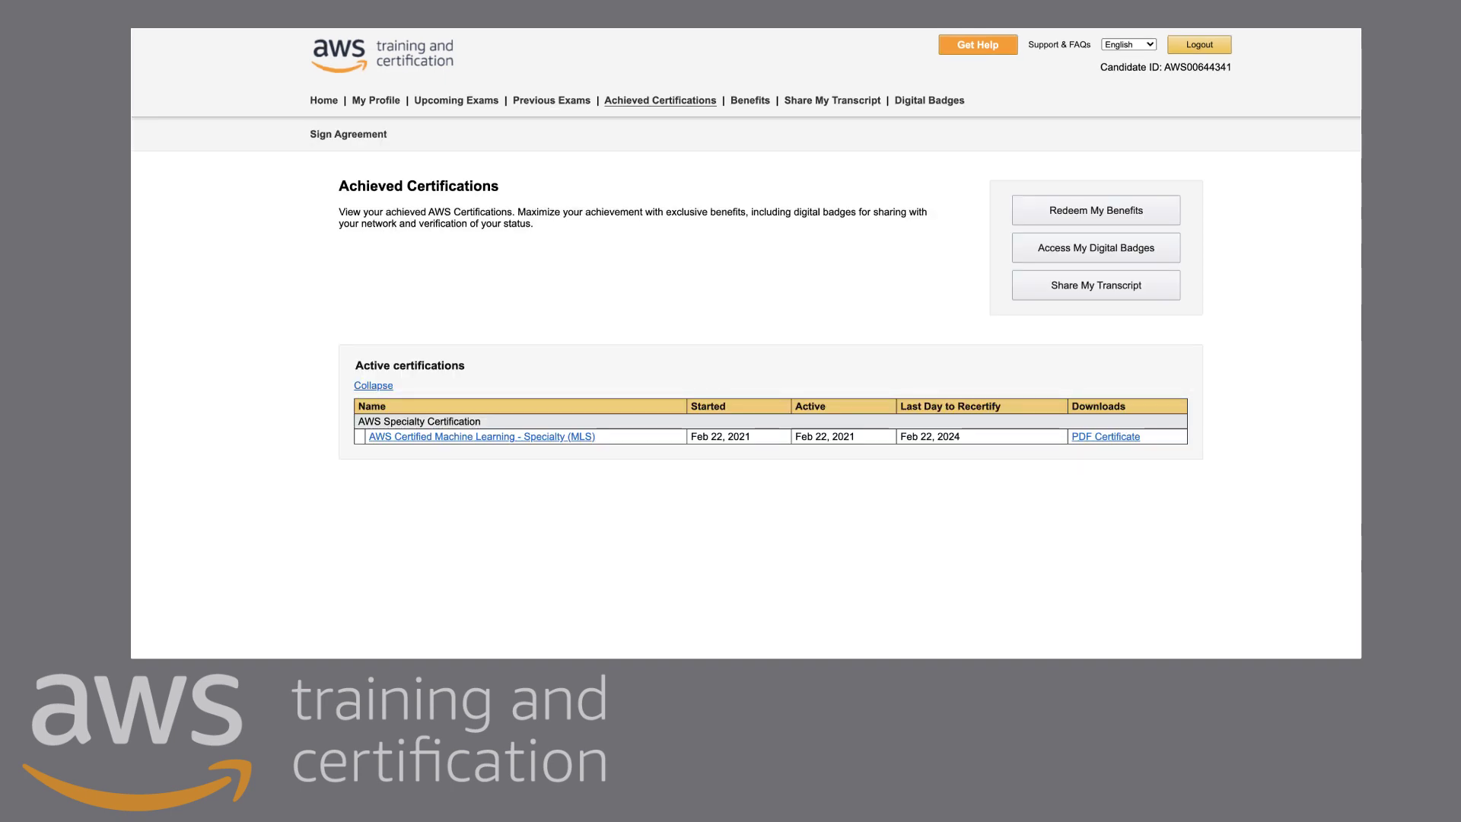
pyautogui.click(1105, 437)
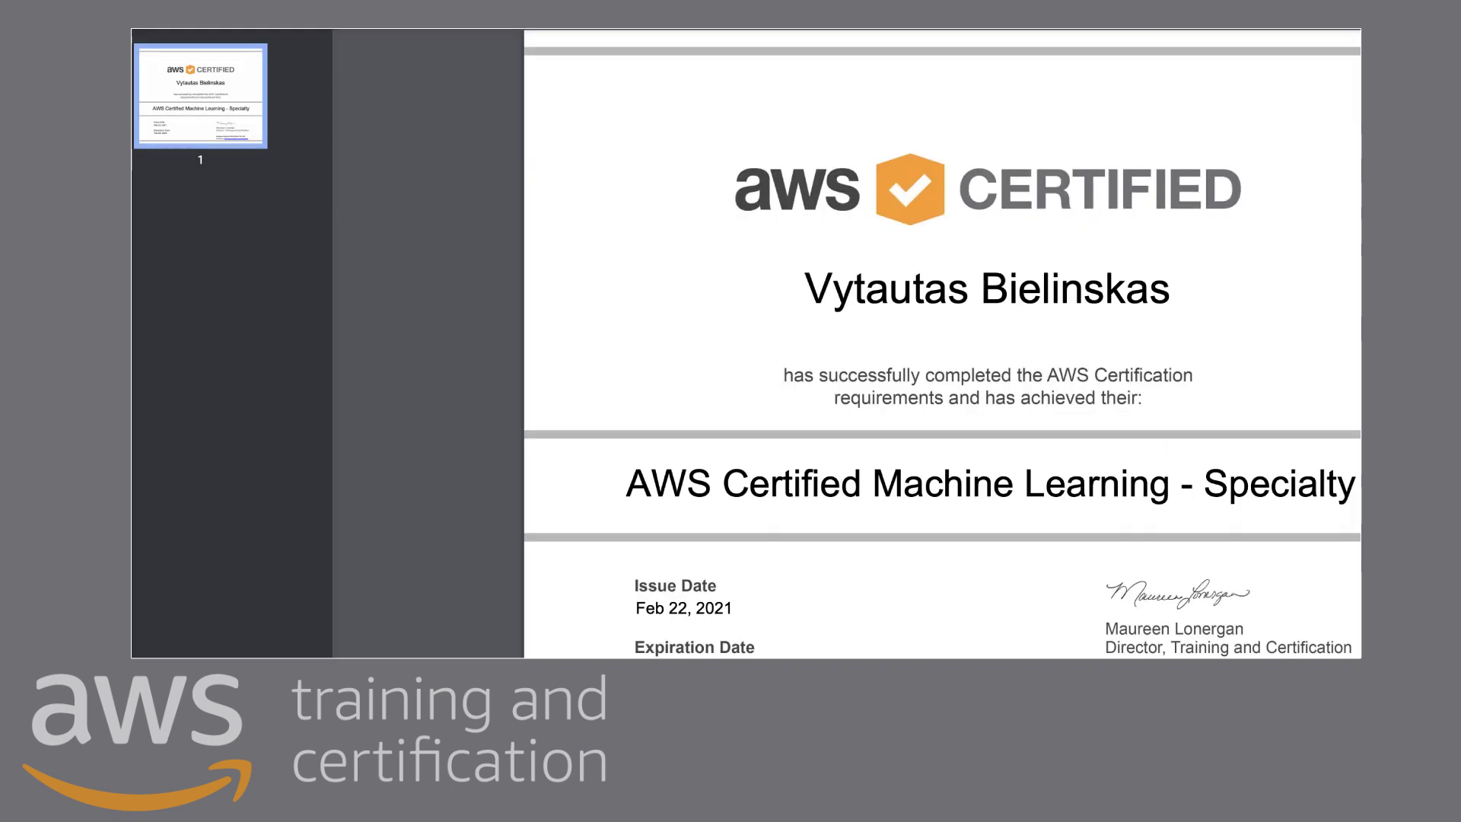
pyautogui.click(641, 112)
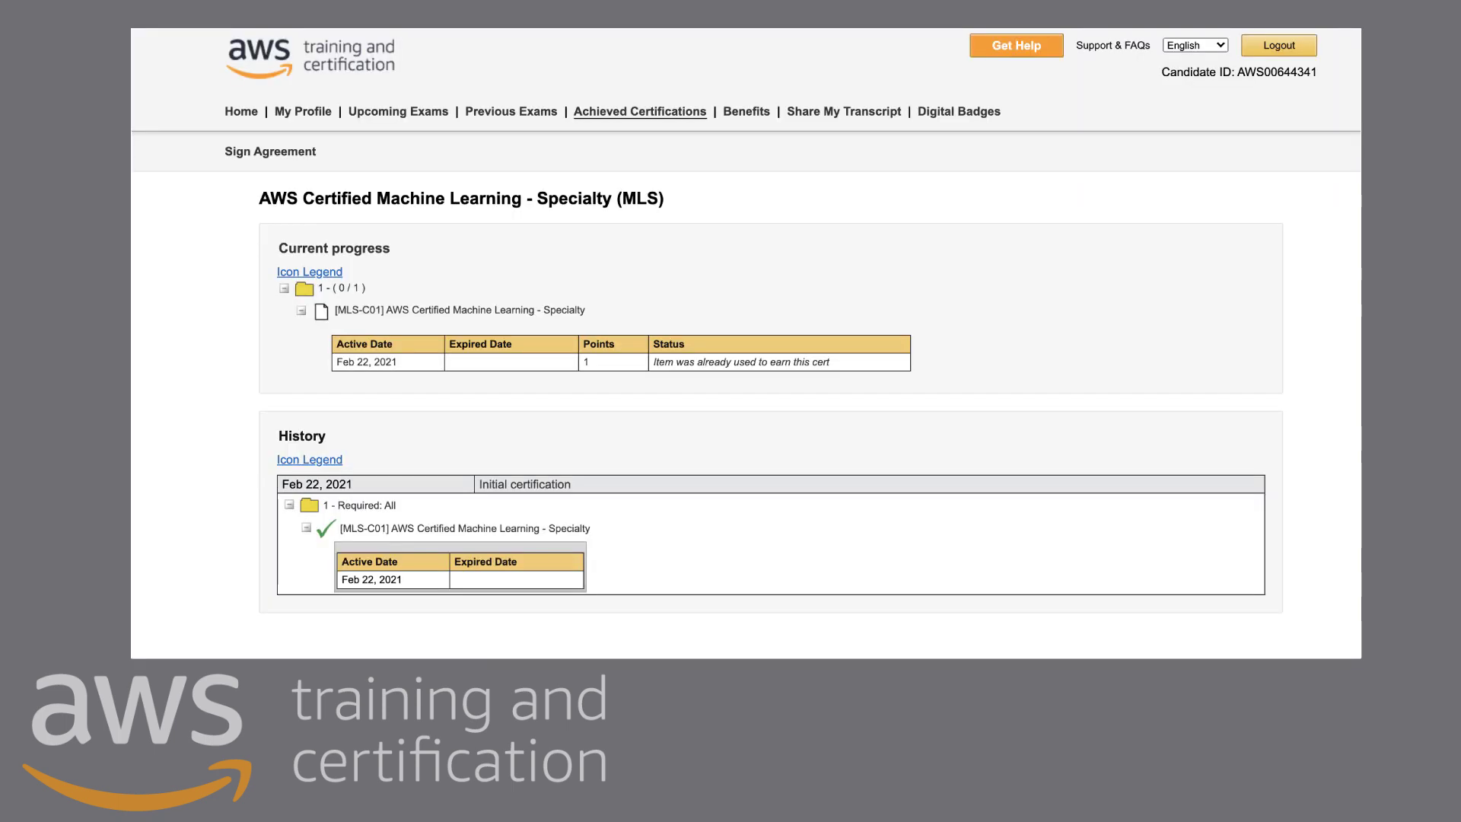
pyautogui.click(512, 112)
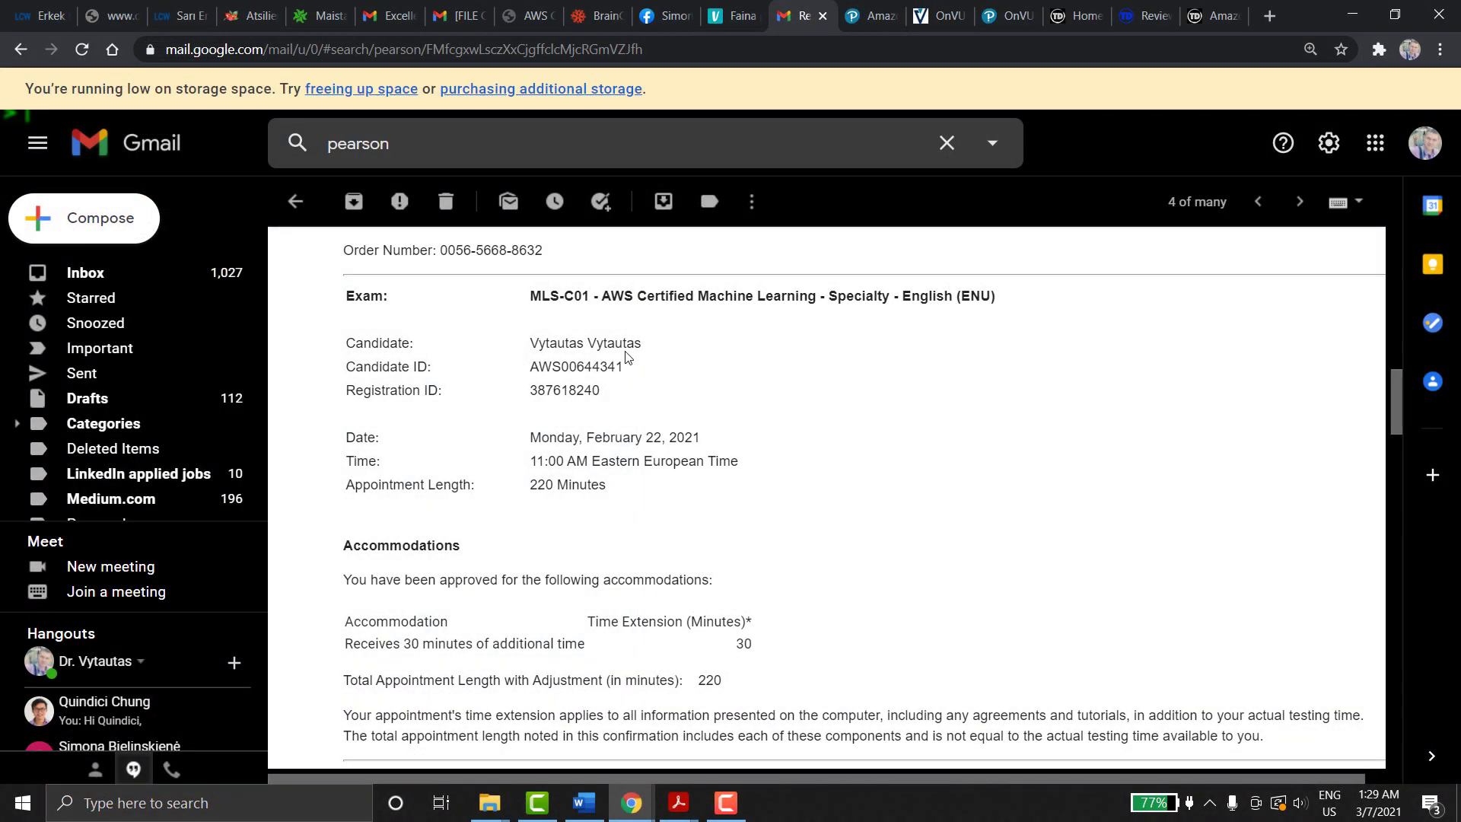
pyautogui.moveTo(568, 363)
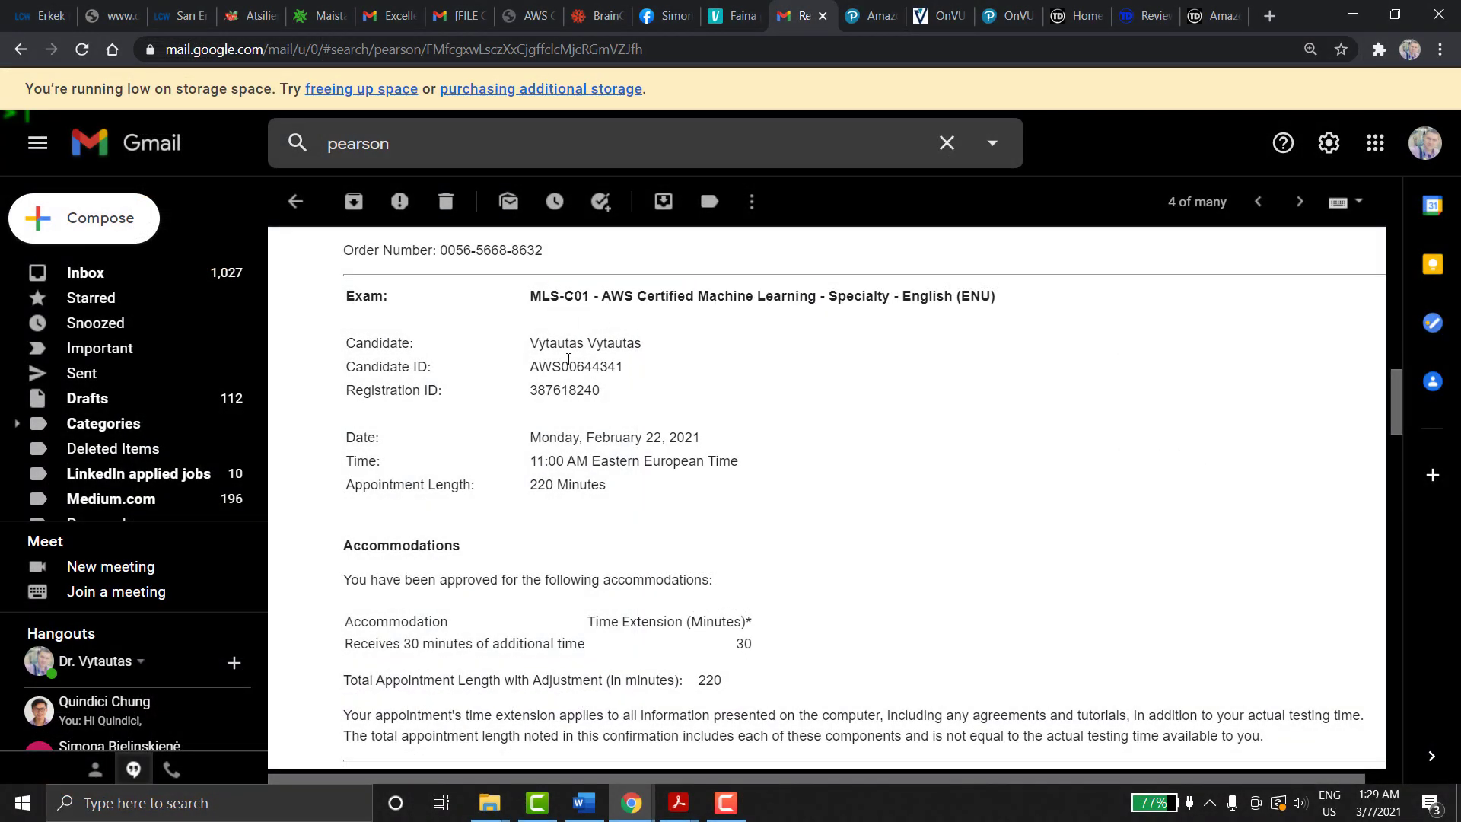
pyautogui.doubleClick(584, 343)
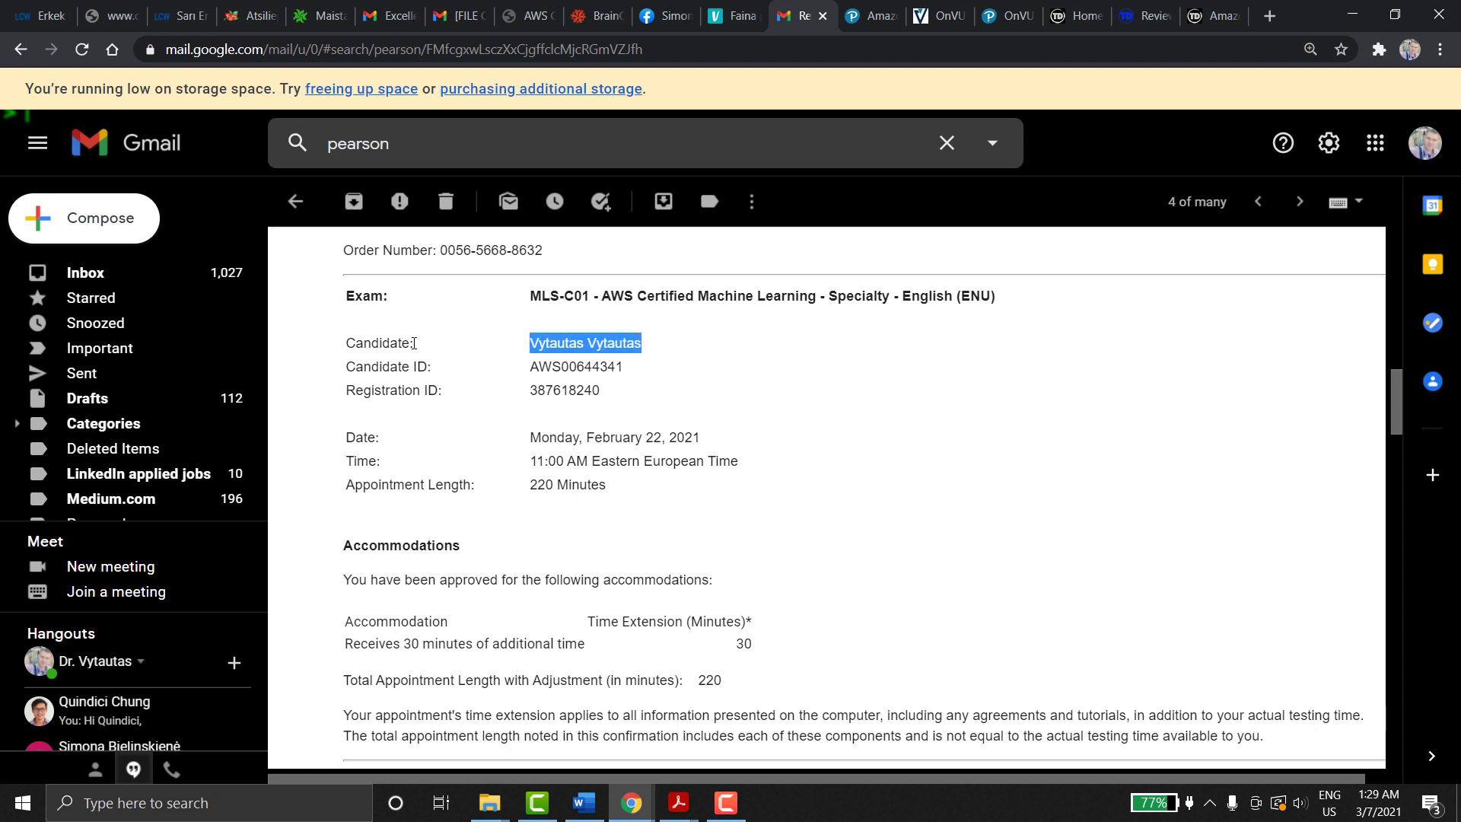